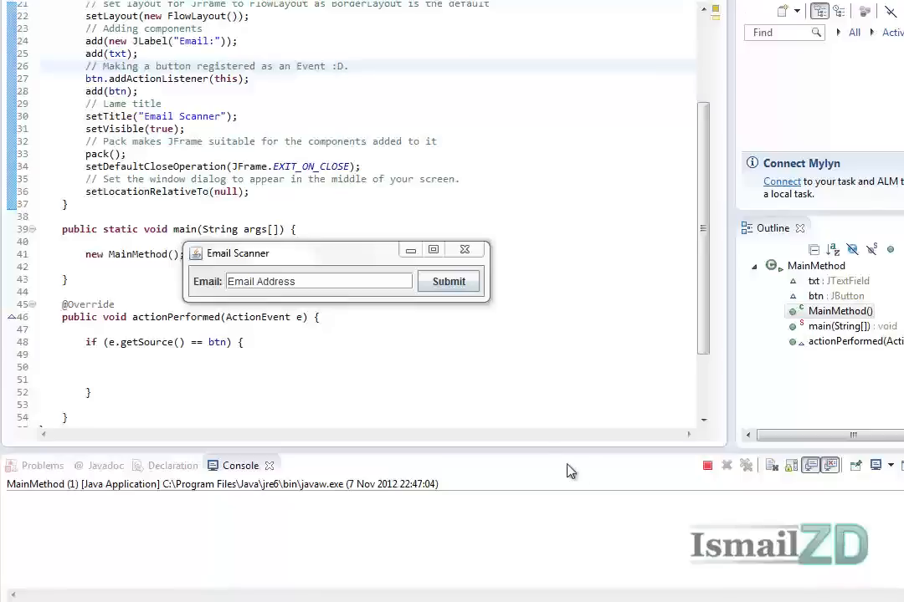
pyautogui.click(318, 281)
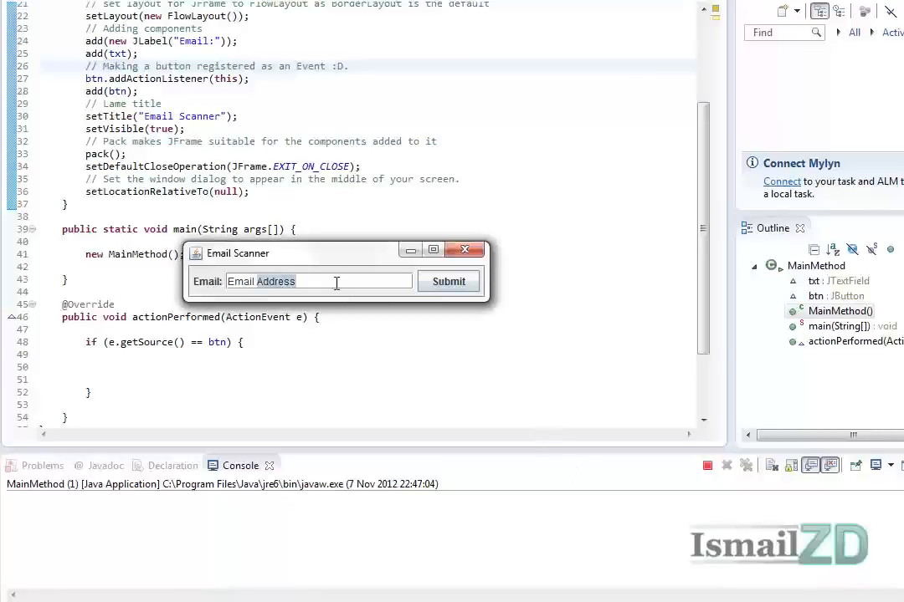
pyautogui.click(318, 281)
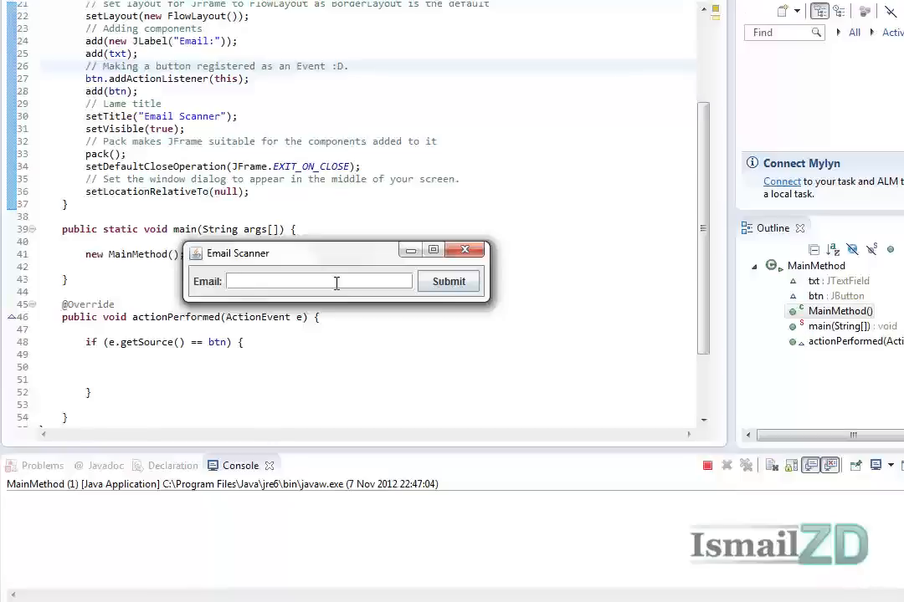
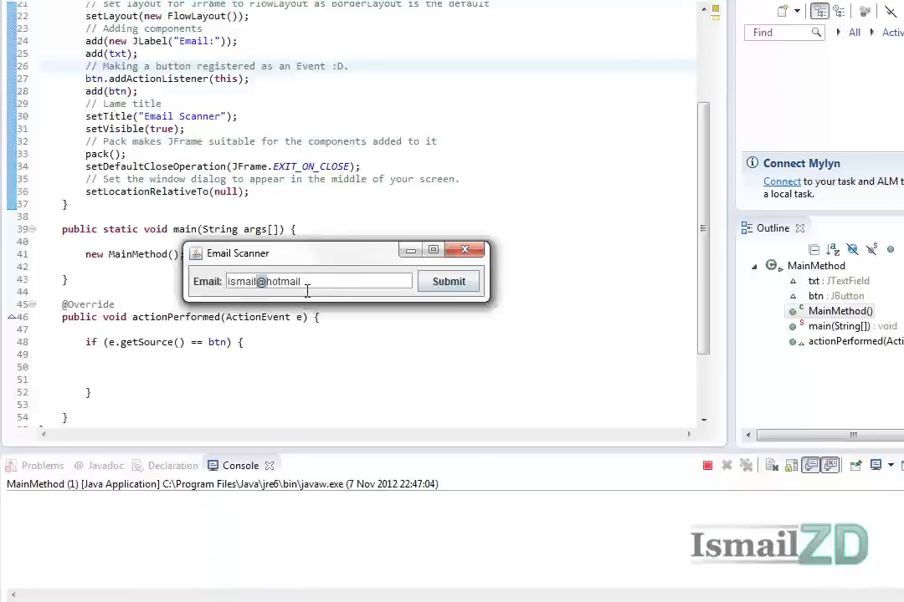
pyautogui.doubleClick(263, 281)
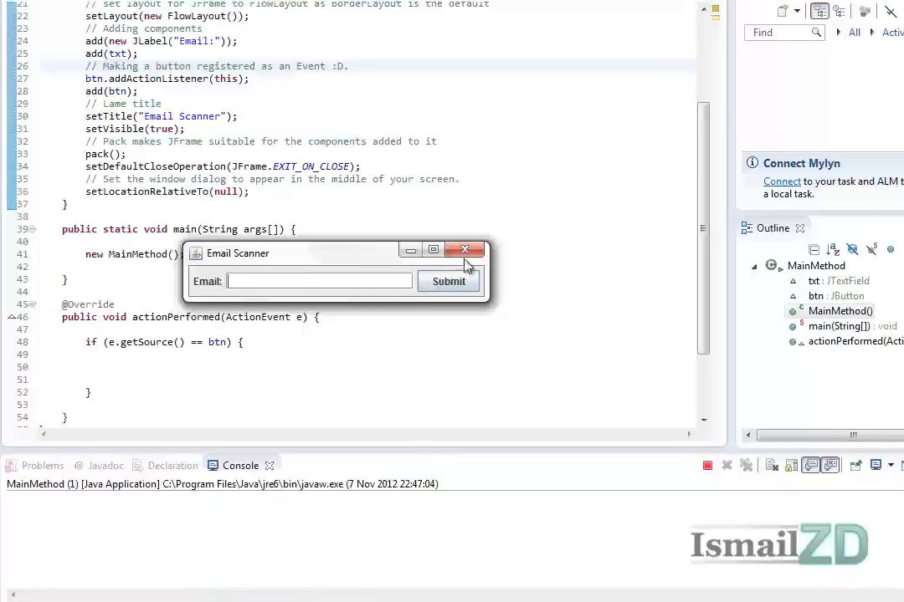
pyautogui.click(466, 250)
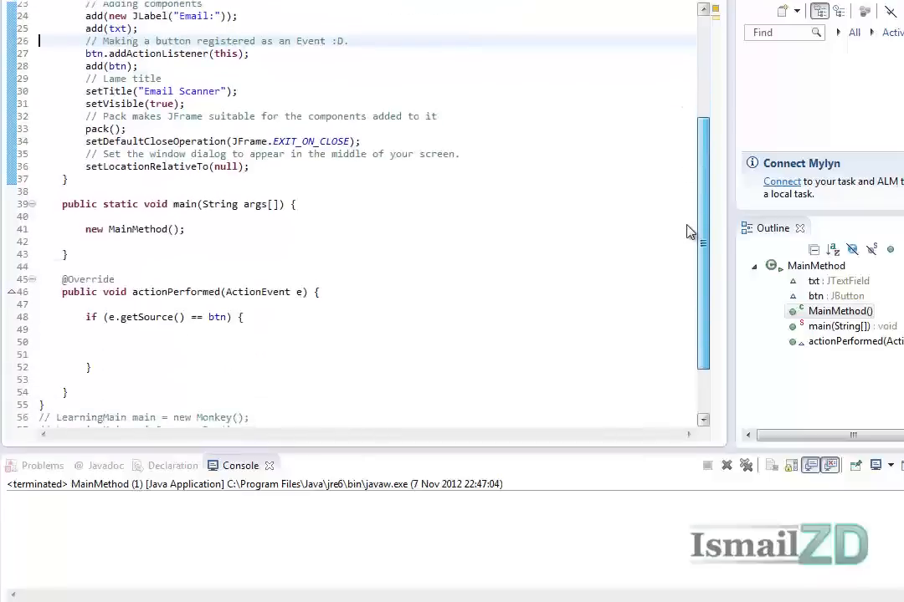
pyautogui.scroll(-3)
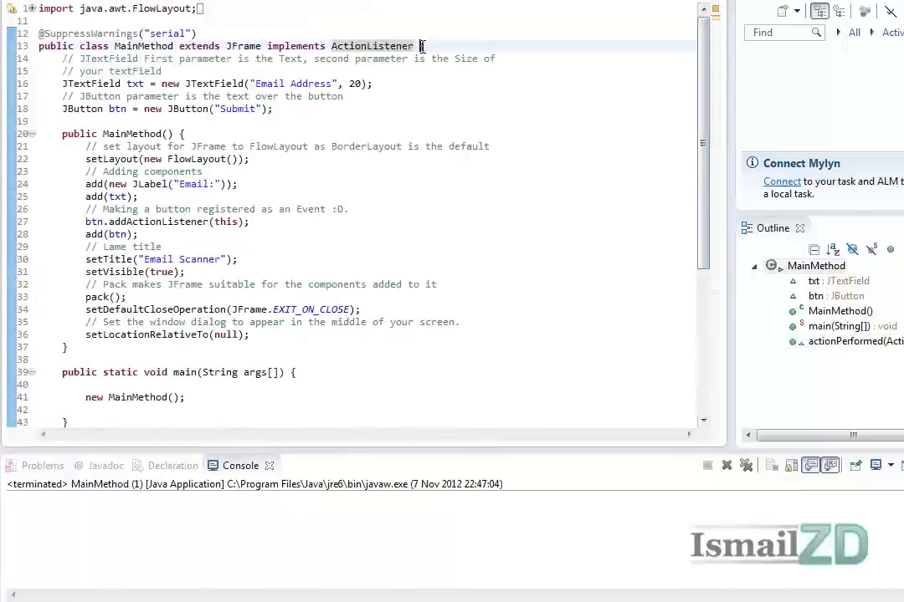
pyautogui.scroll(-3)
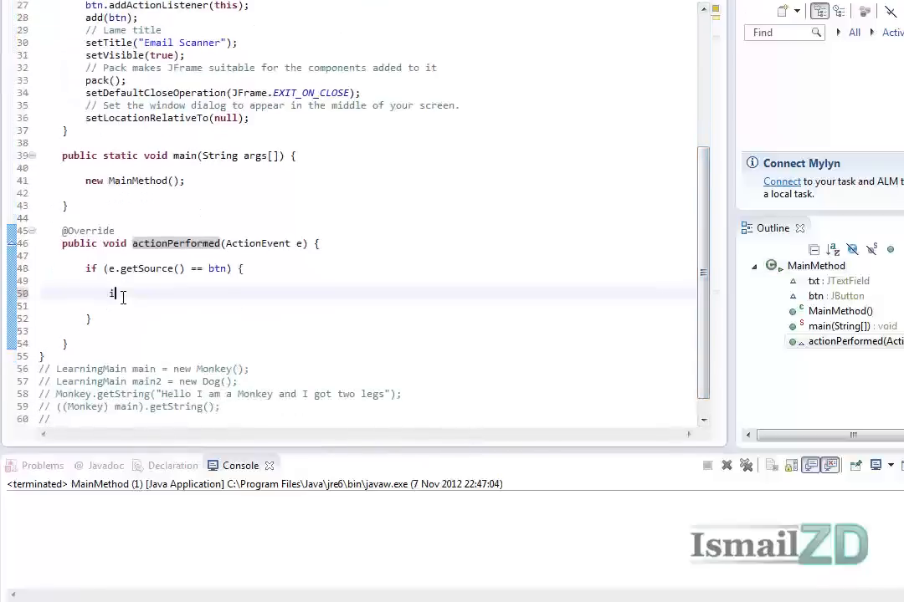
pyautogui.write('fgfdgkljjdflg')
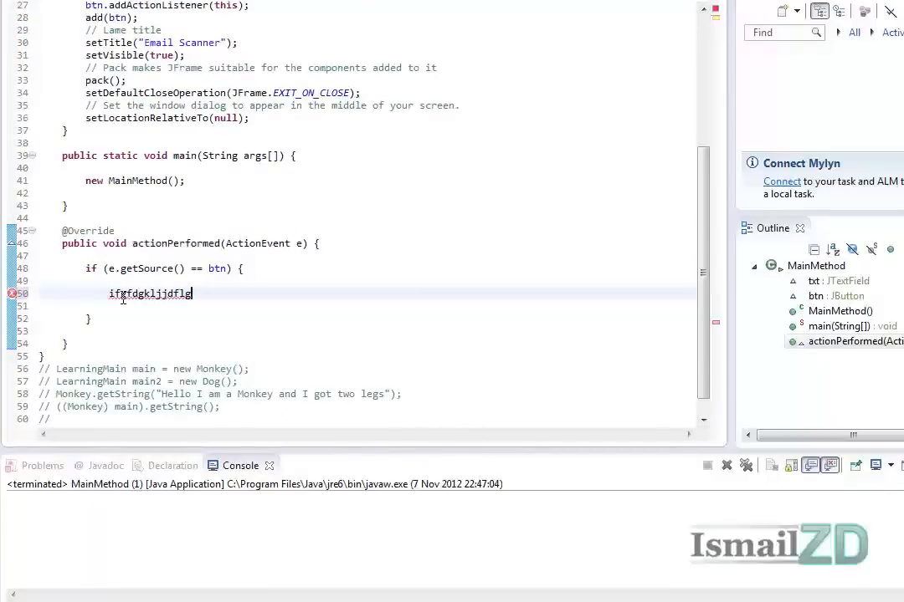
pyautogui.press('BackSpace')
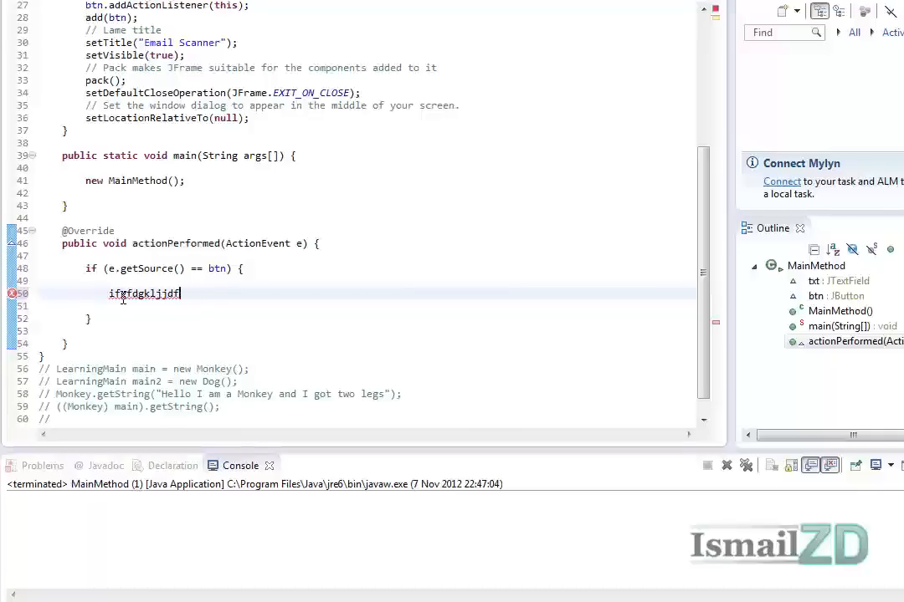
pyautogui.press('BackSpace')
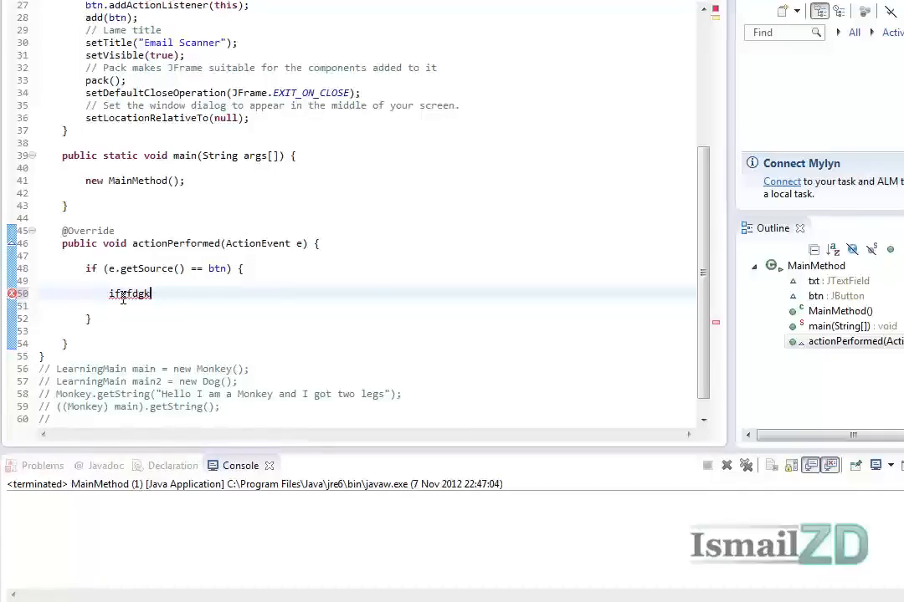
pyautogui.press('BackSpace')
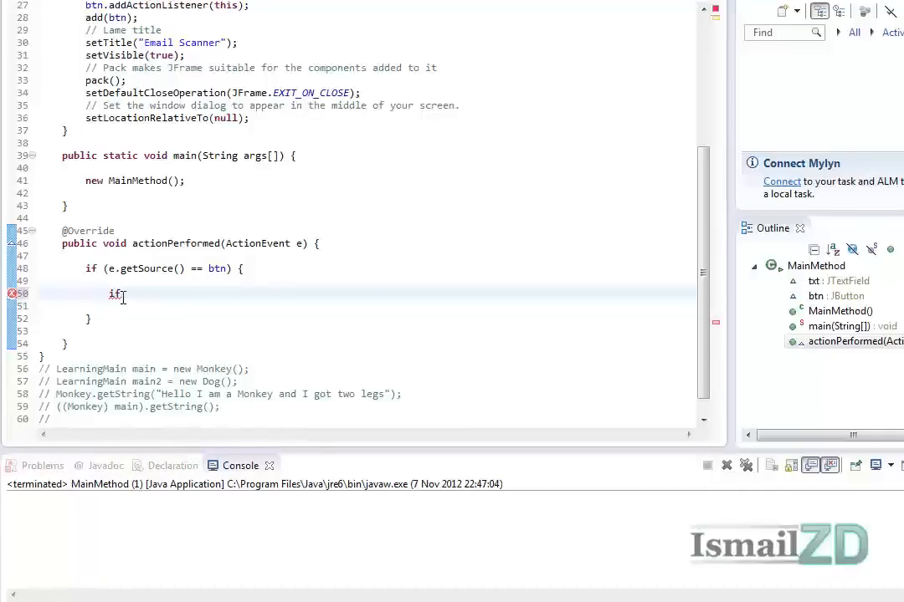
pyautogui.press('BackSpace')
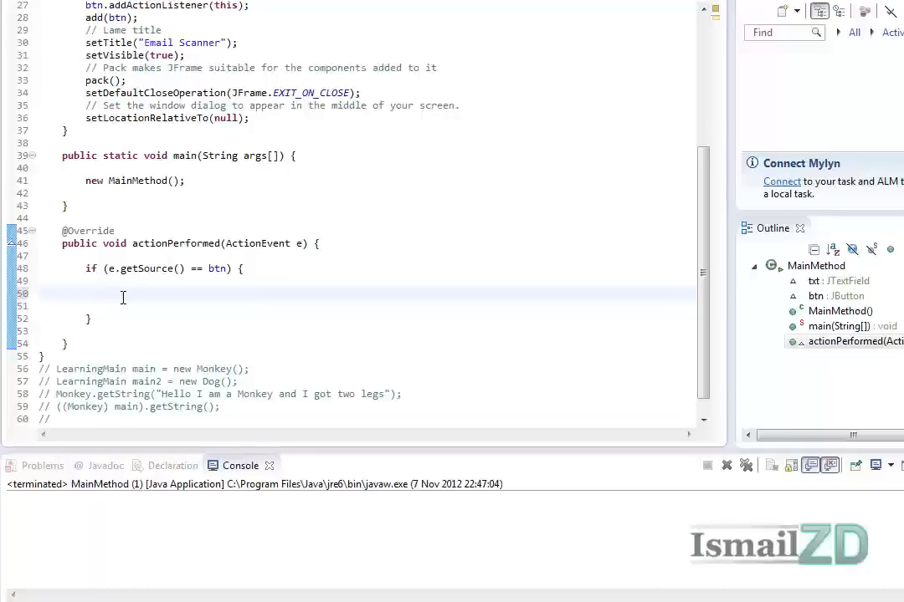
# Declare String get = txt.getText().toString(), char notation = '@', and String name = ""
pyautogui.write('String')
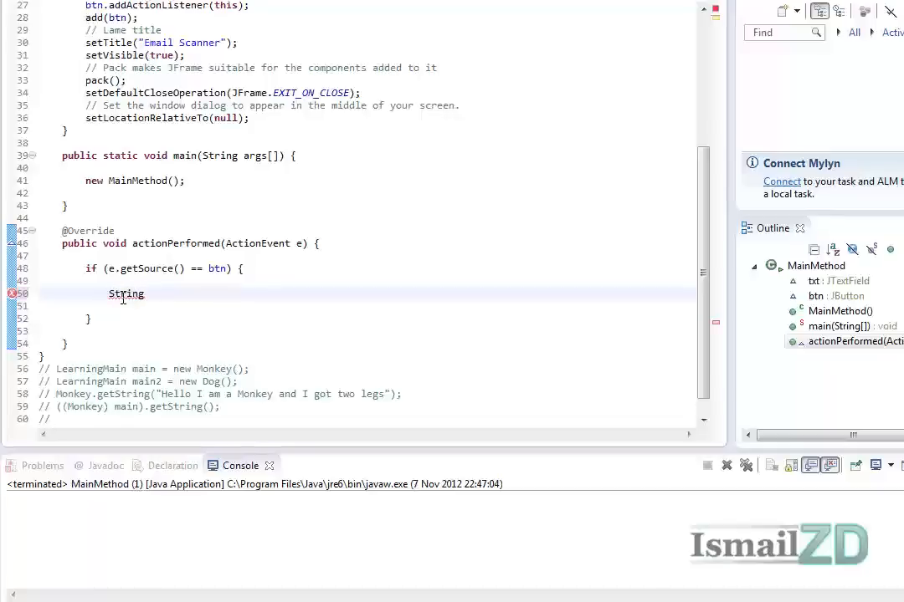
pyautogui.write('get = txt.')
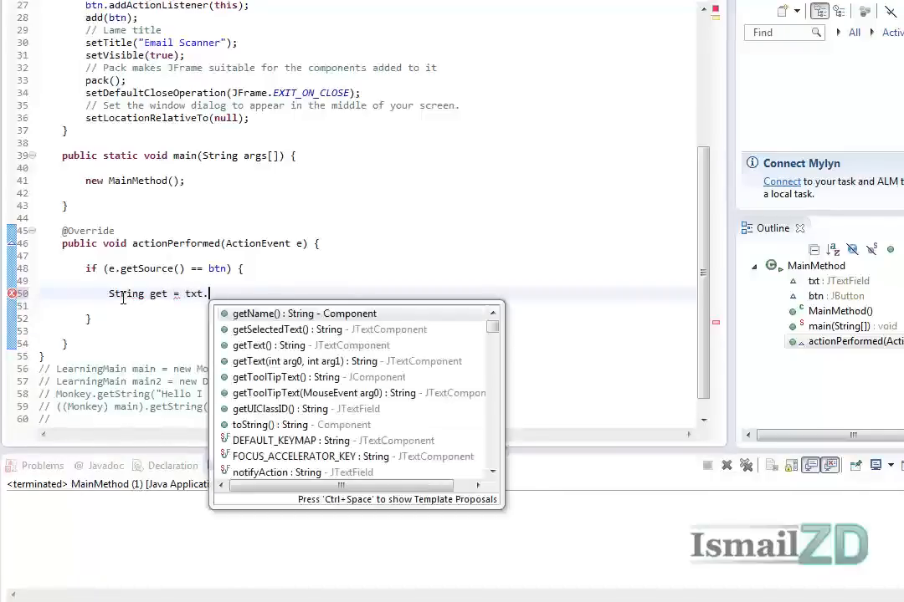
pyautogui.write('getText().toString();')
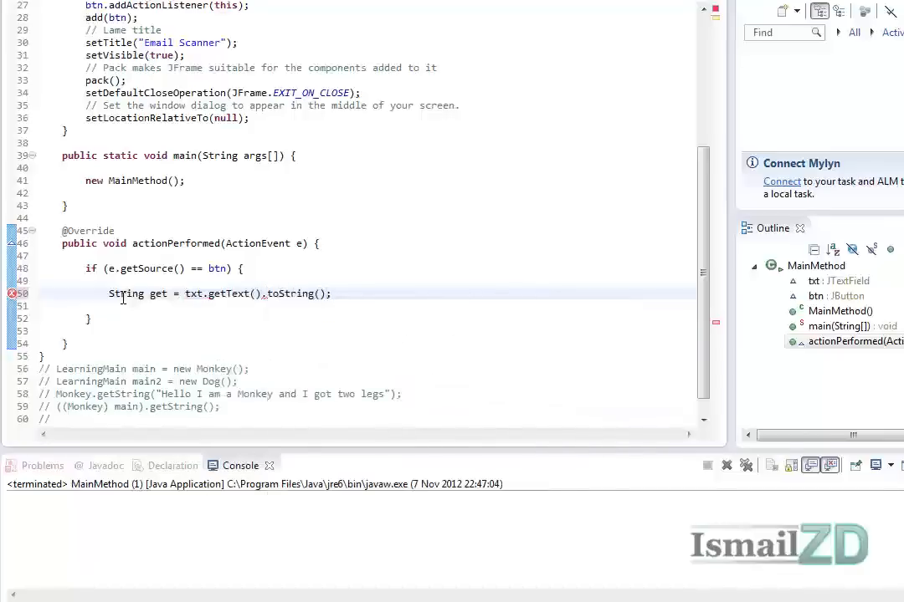
pyautogui.write('cha')
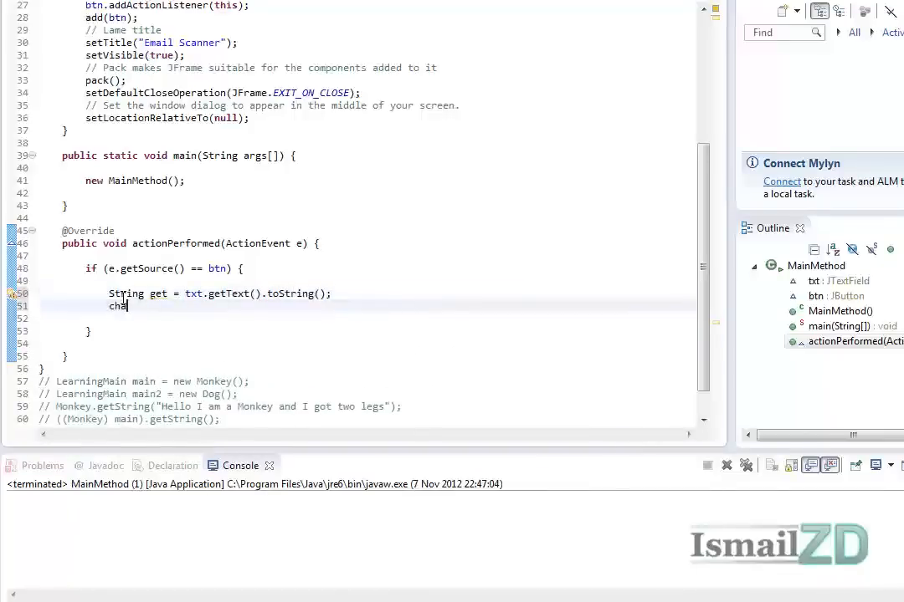
pyautogui.write('r')
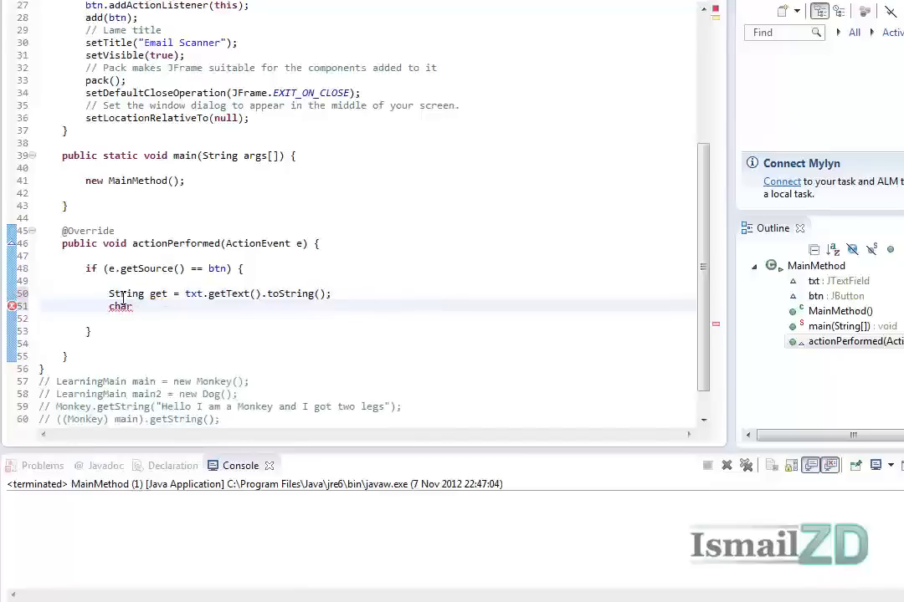
pyautogui.write("notation = '@")
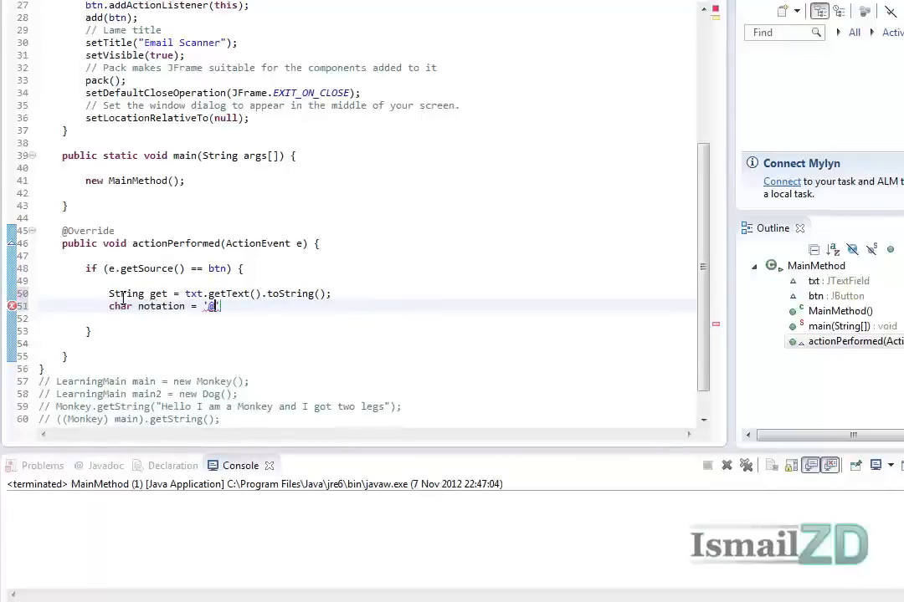
pyautogui.write("';")
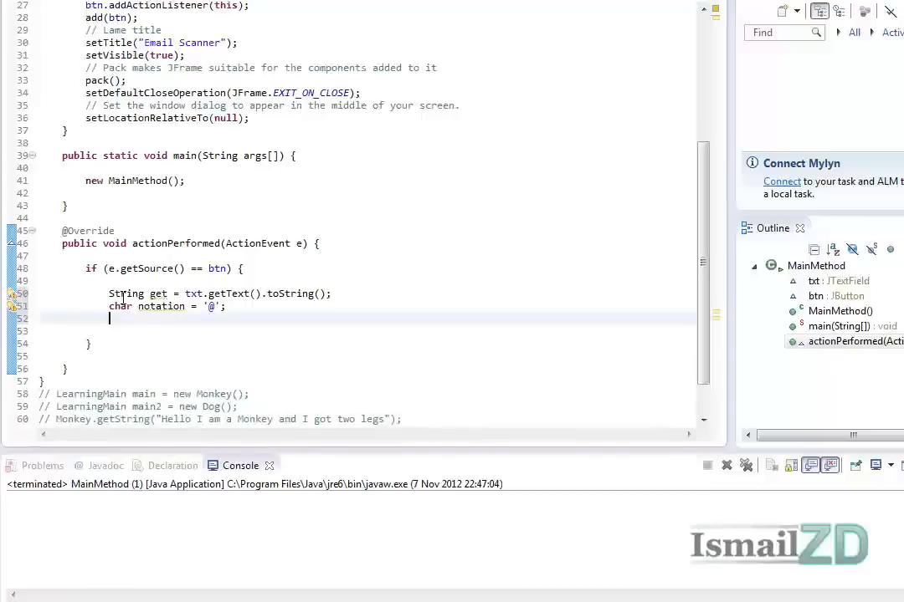
pyautogui.write('String')
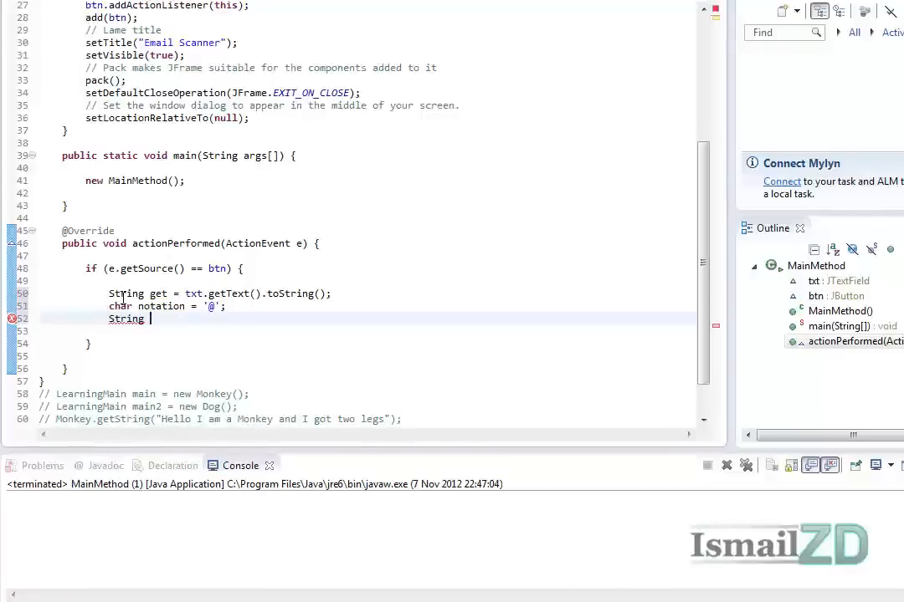
pyautogui.write('name =')
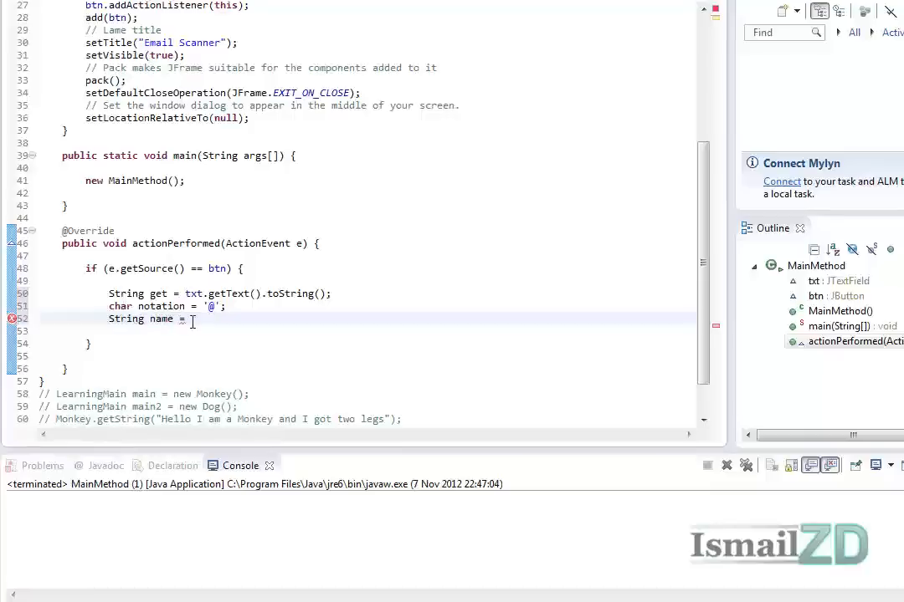
pyautogui.write('"";')
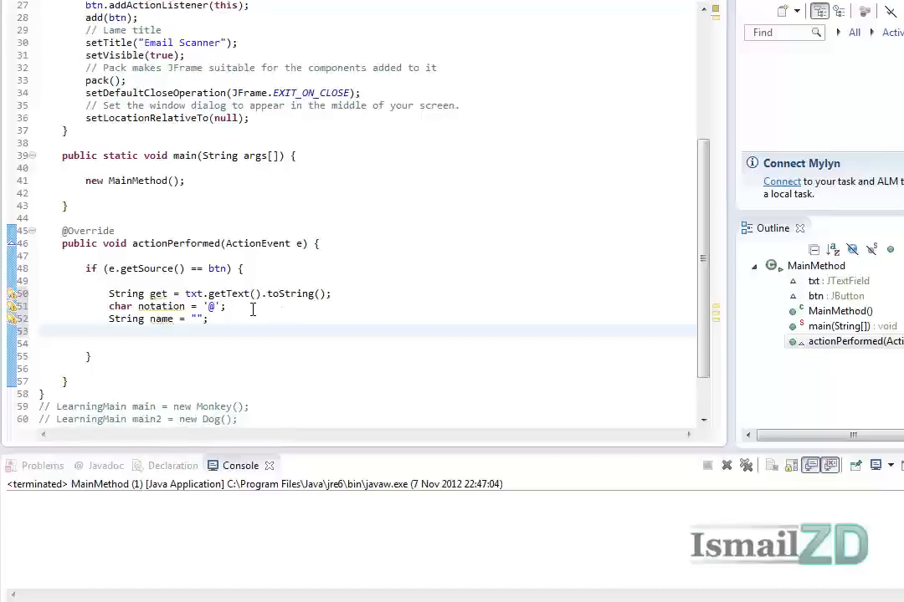
pyautogui.moveTo(255, 294)
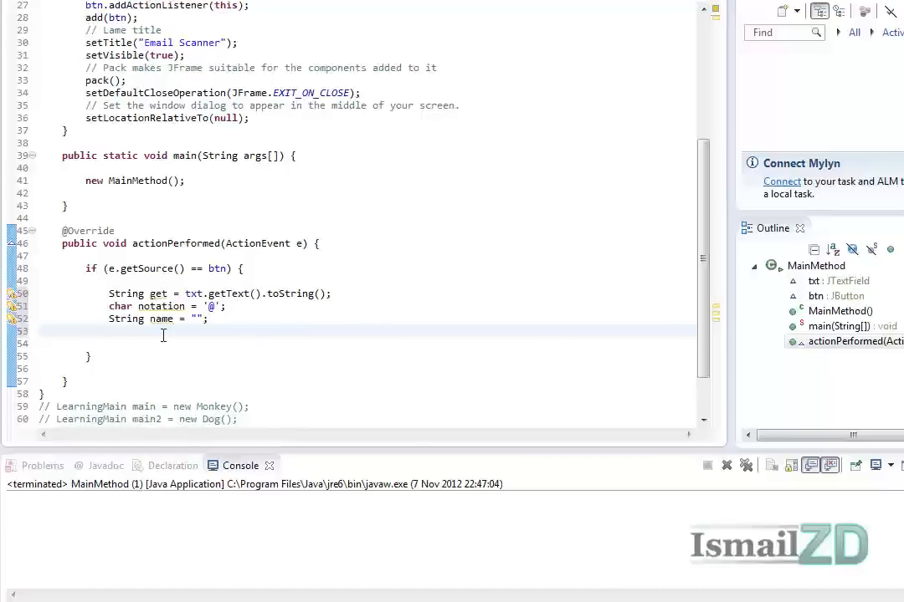
# Write for(int i = 0; i < get.length(); i++) with an empty brace body
pyautogui.write('for')
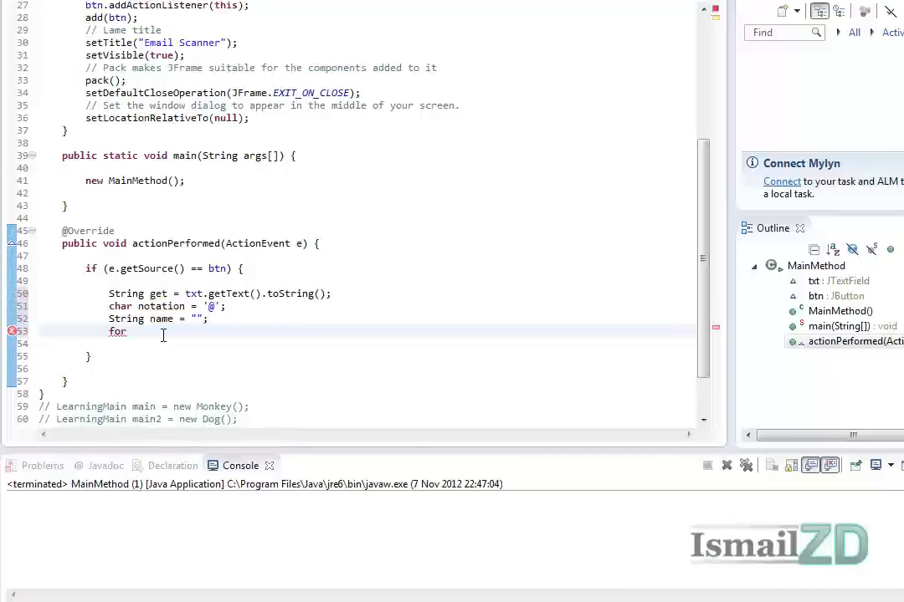
pyautogui.write('(int i')
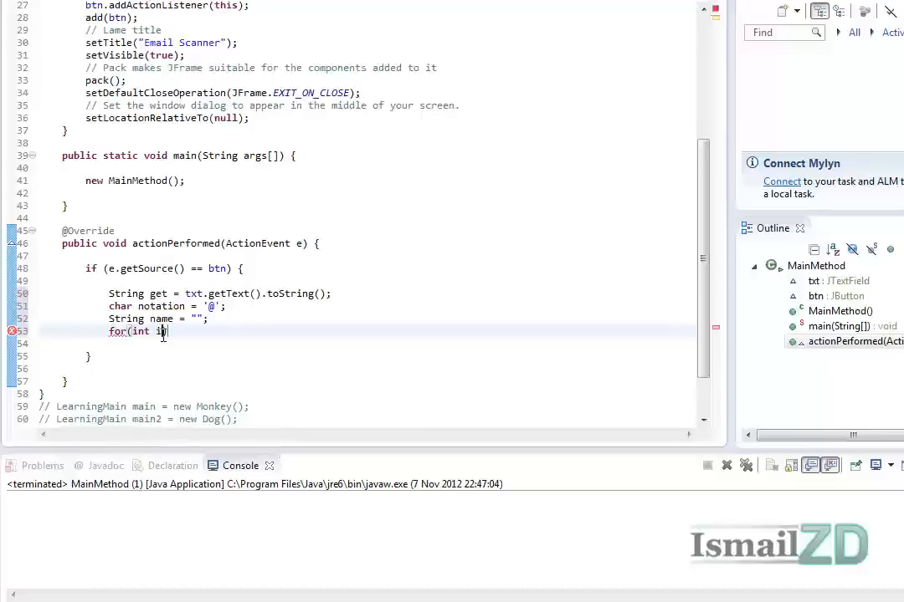
pyautogui.write('=0;)')
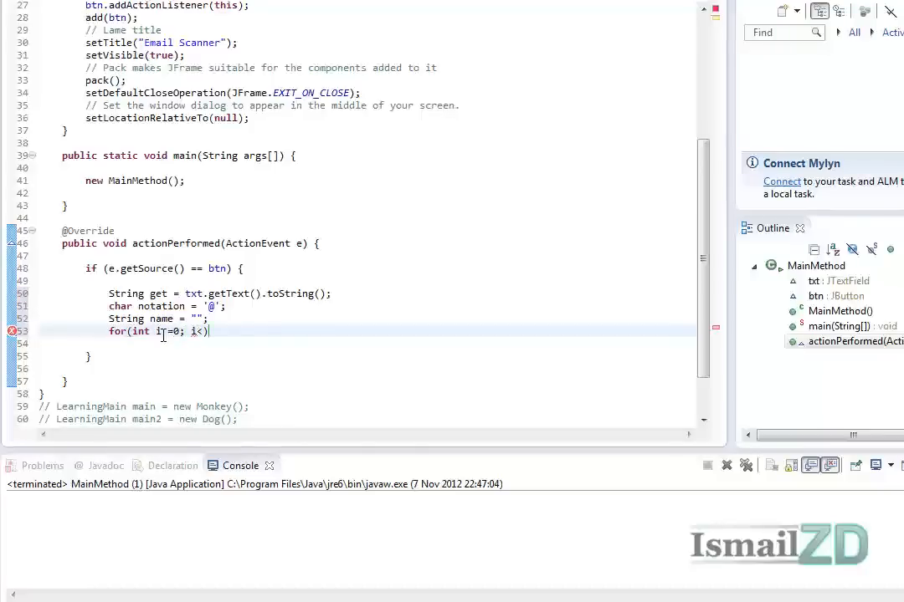
pyautogui.write('<')
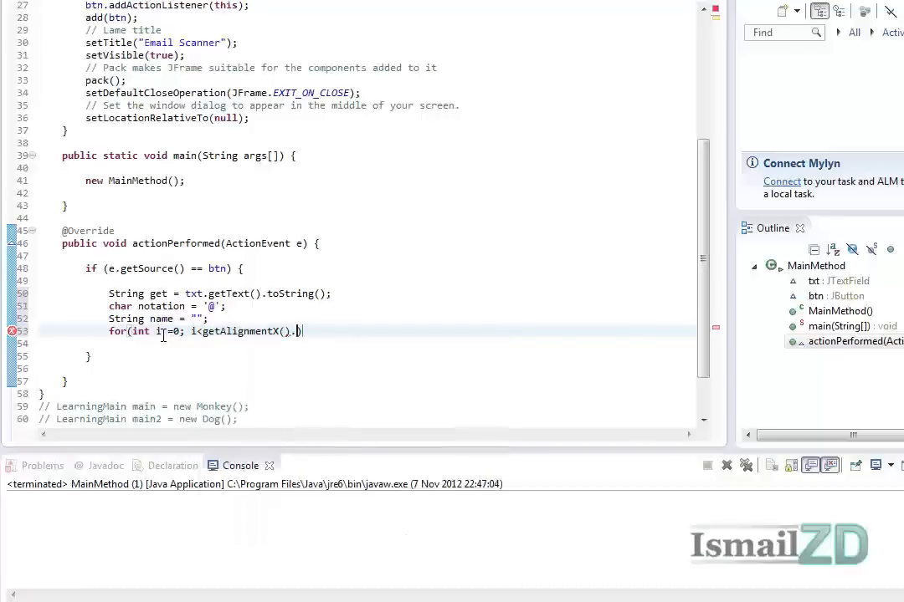
pyautogui.press('BackSpace')
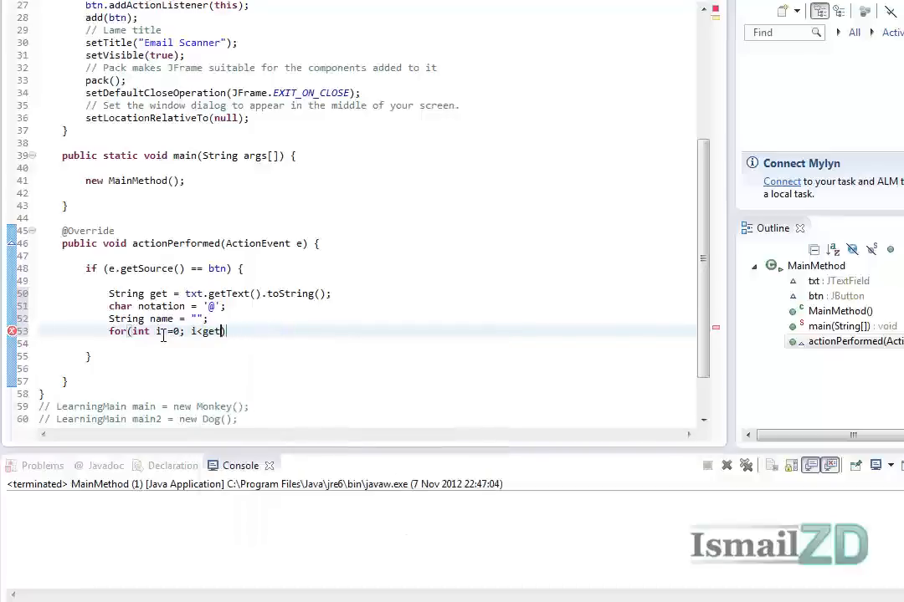
pyautogui.write('.')
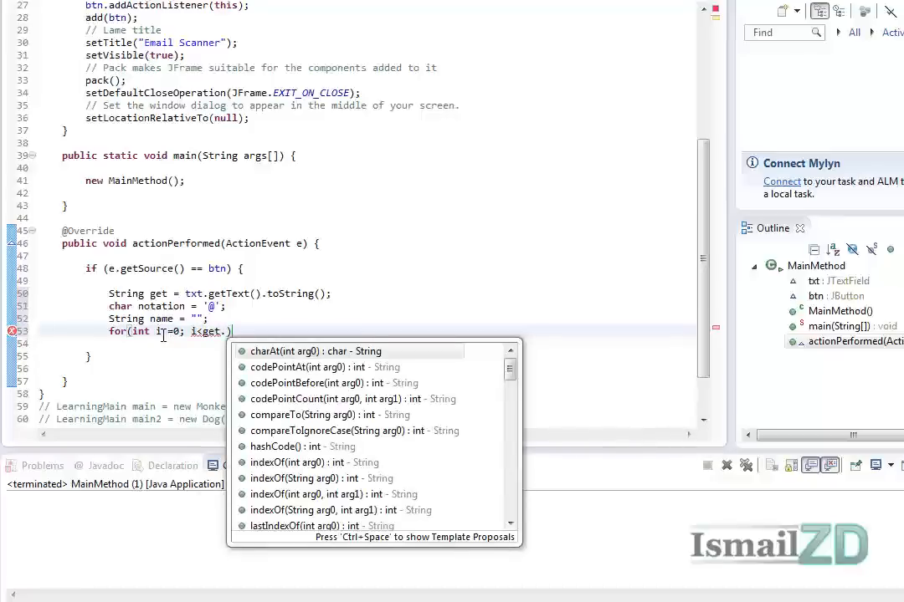
pyautogui.write('length(')
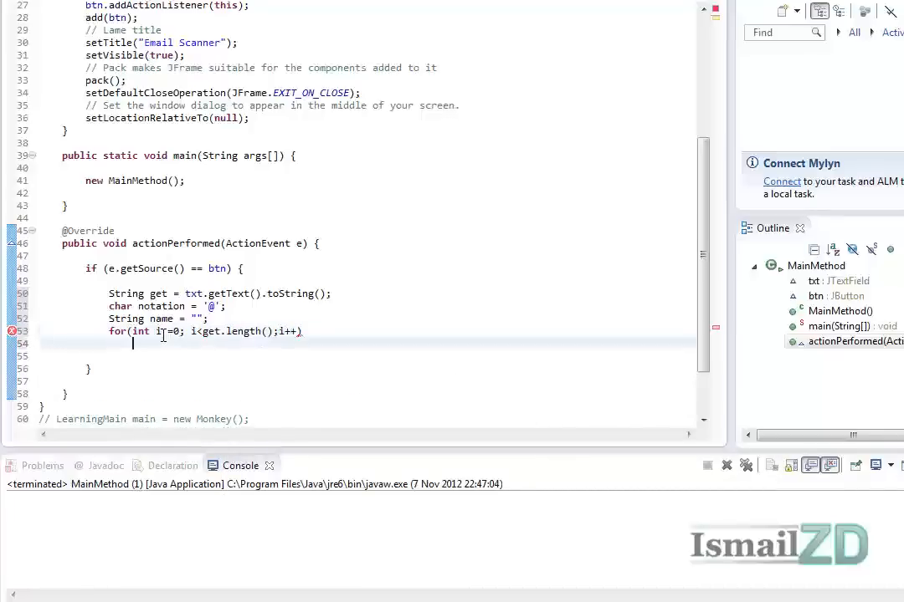
pyautogui.write('{')
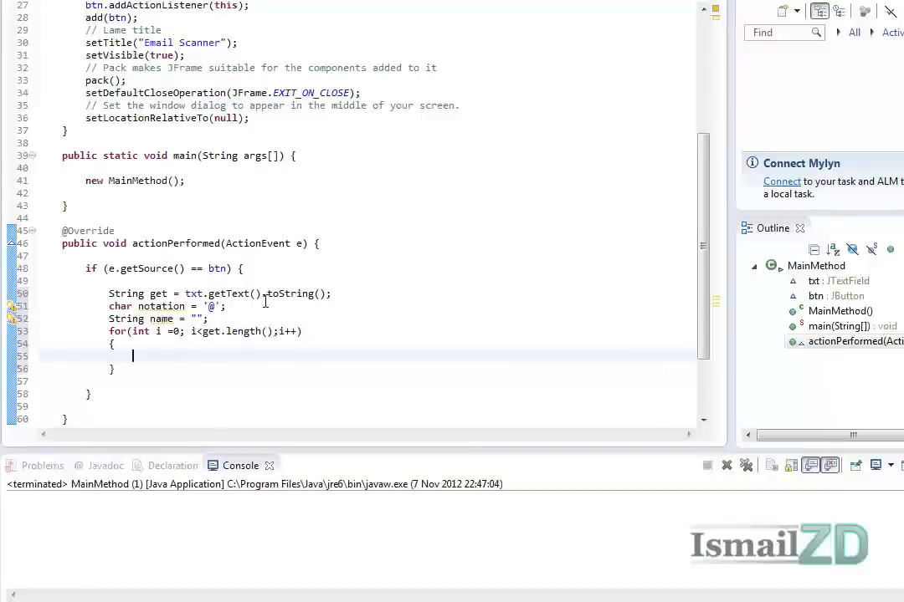
pyautogui.write('ismail')
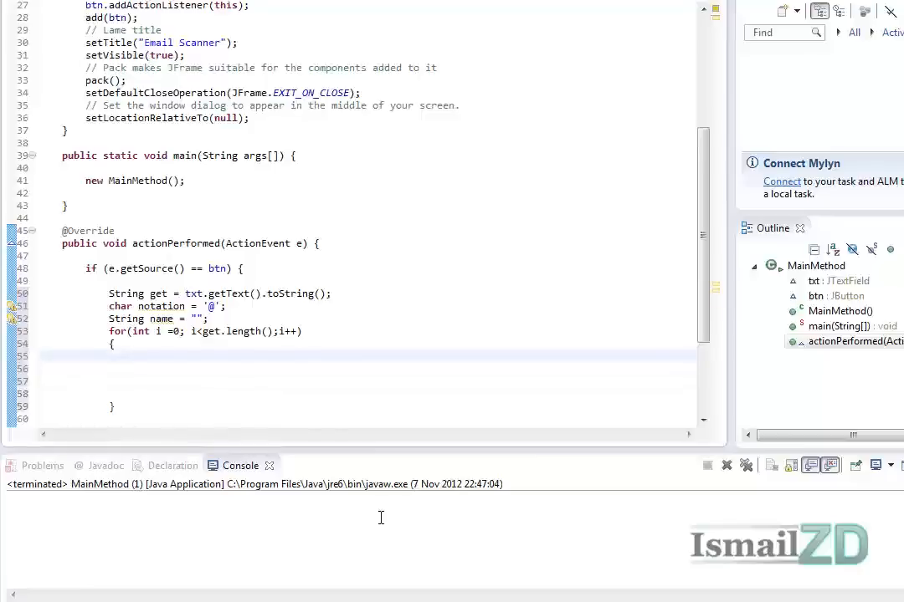
# Inside the loop, start an if testing get.charAt(i) == notation
pyautogui.click(233, 331)
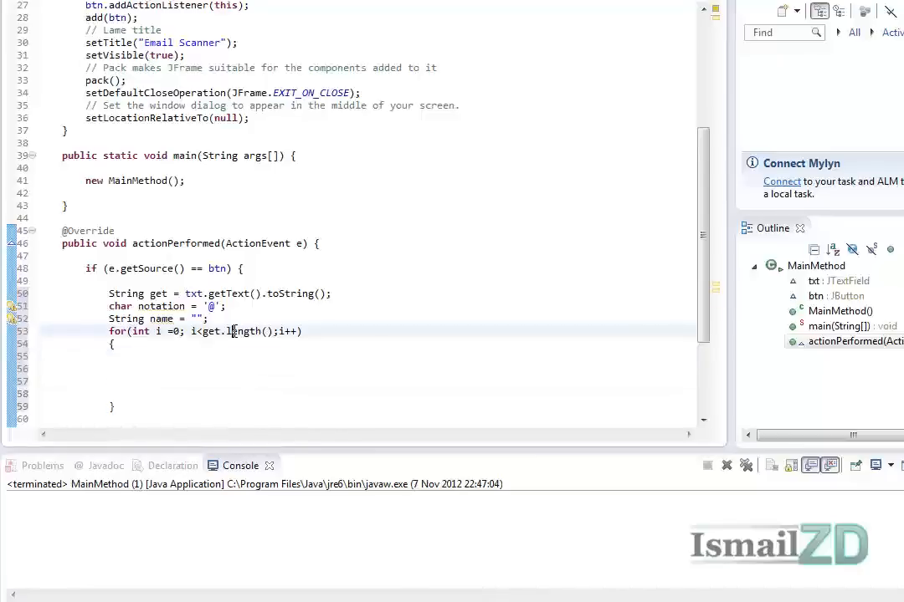
pyautogui.doubleClick(158, 307)
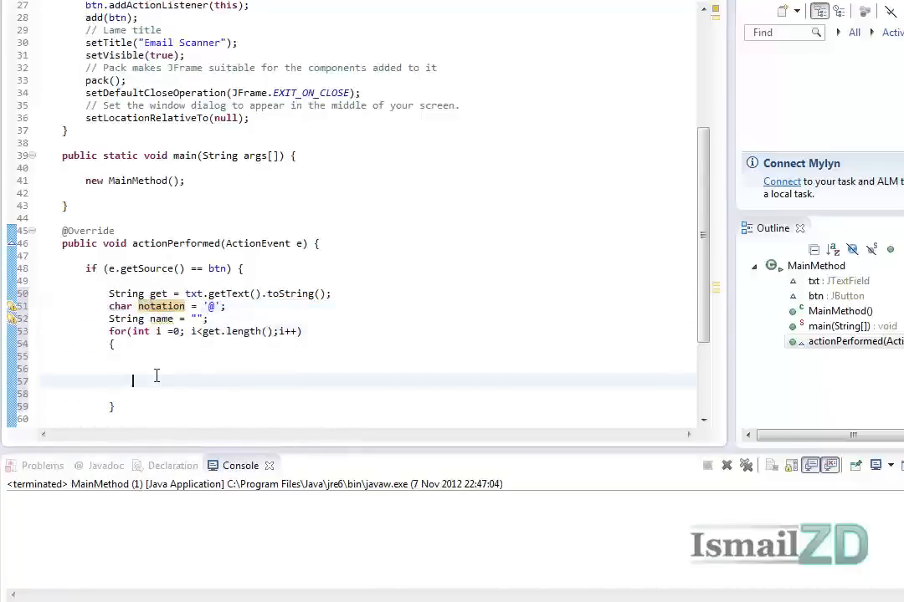
pyautogui.write('cha')
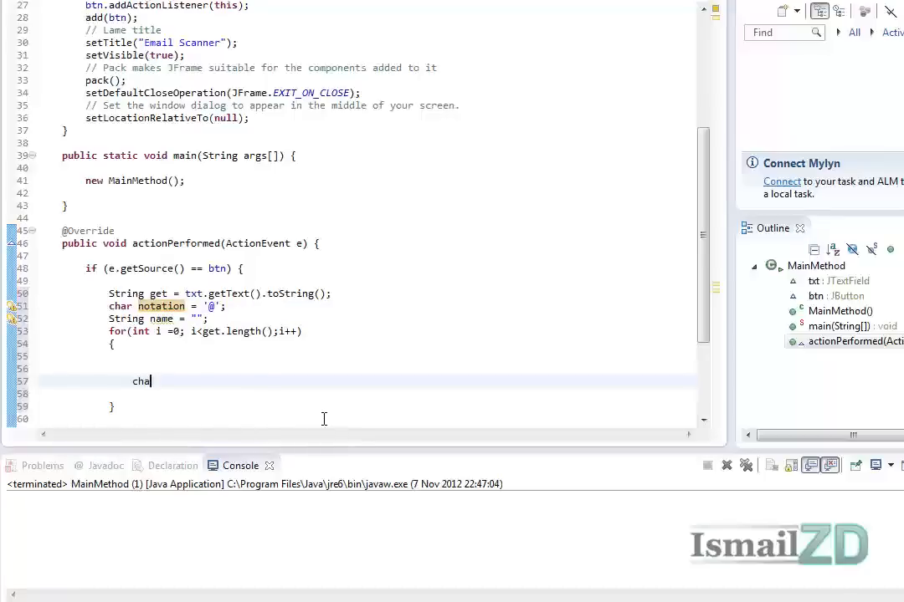
pyautogui.write('rat()')
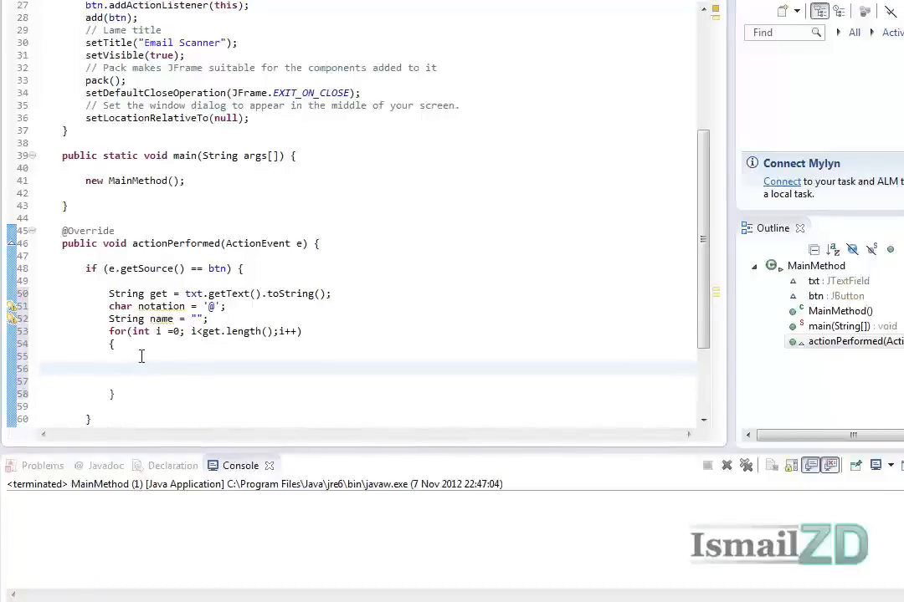
pyautogui.write('if()')
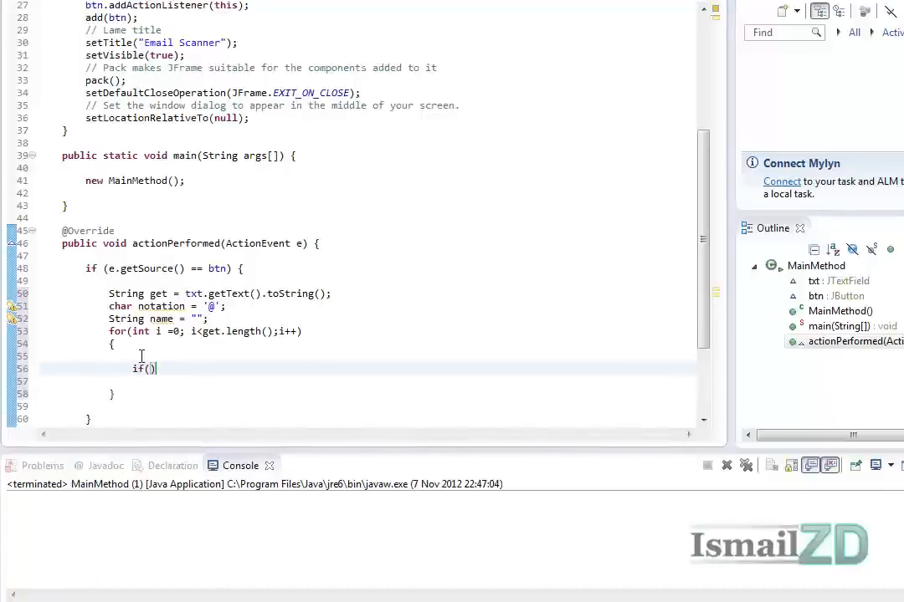
pyautogui.write('get.charAt(i')
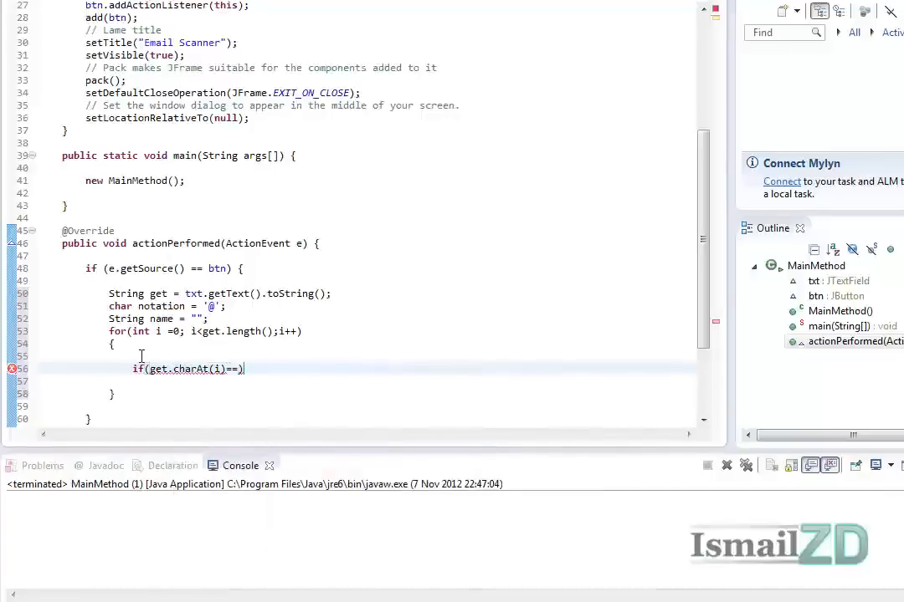
pyautogui.write('notation)')
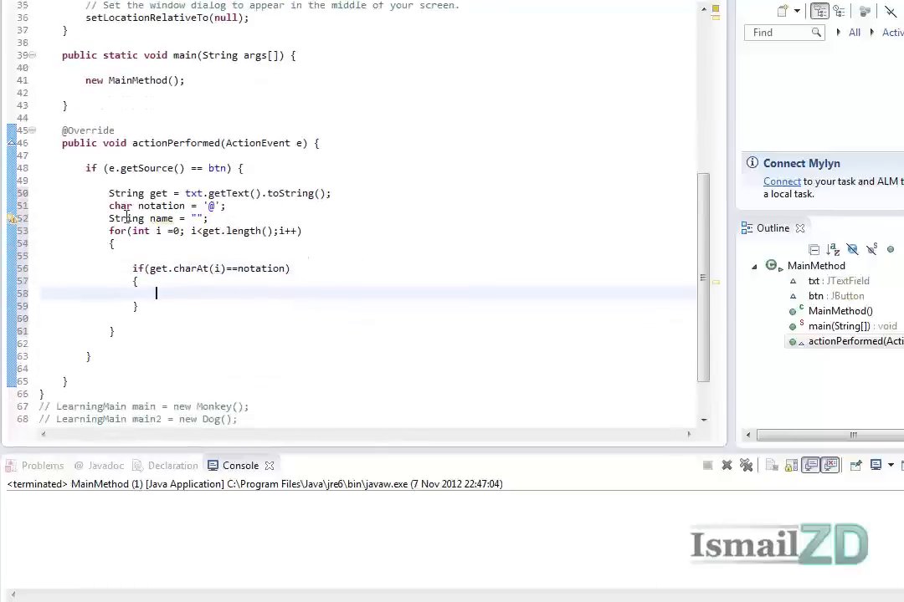
# Set name to "This is a valid email", else "This isn't an email"
pyautogui.write('Syso')
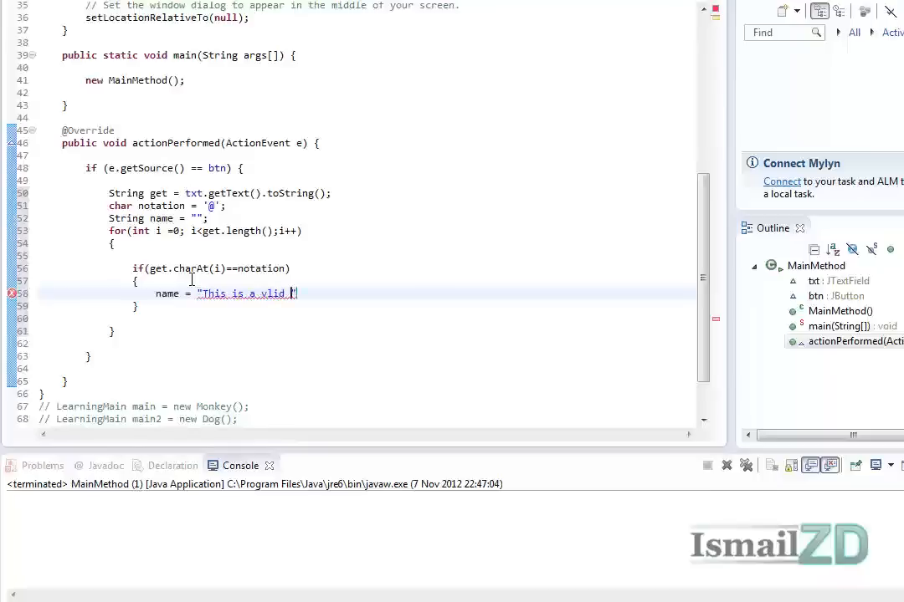
pyautogui.write('else{')
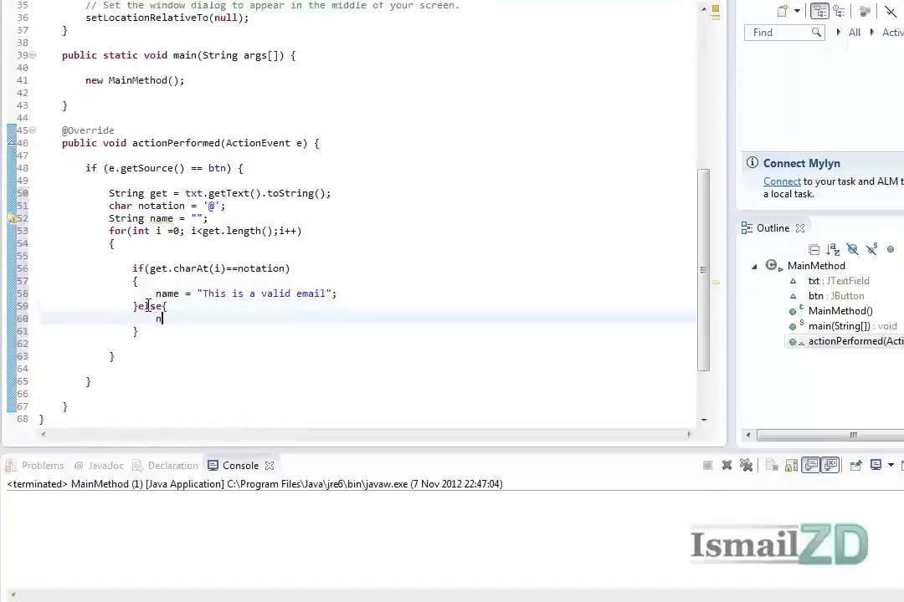
pyautogui.write('name = "This isn\'t')
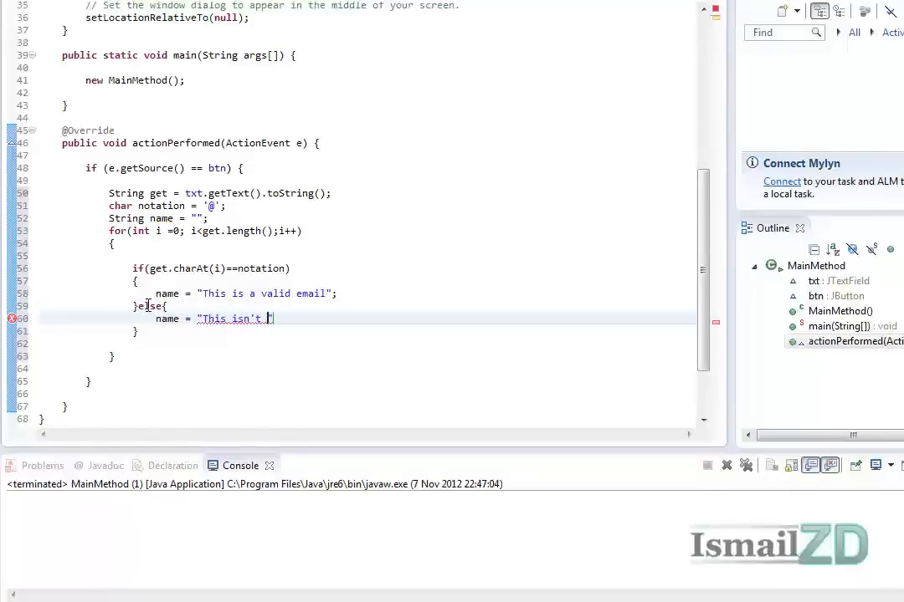
pyautogui.write('an Email')
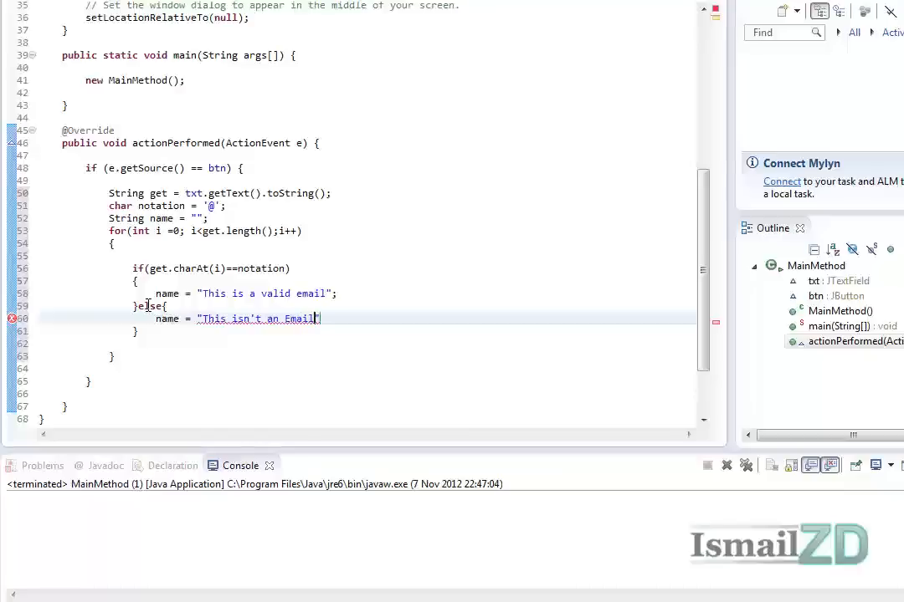
pyautogui.press('BackSpace')
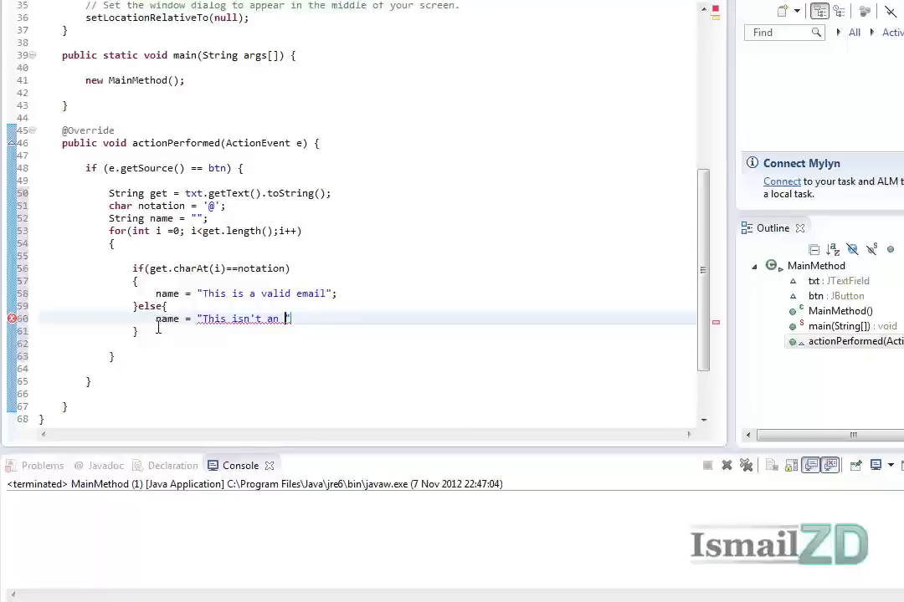
pyautogui.write('email"')
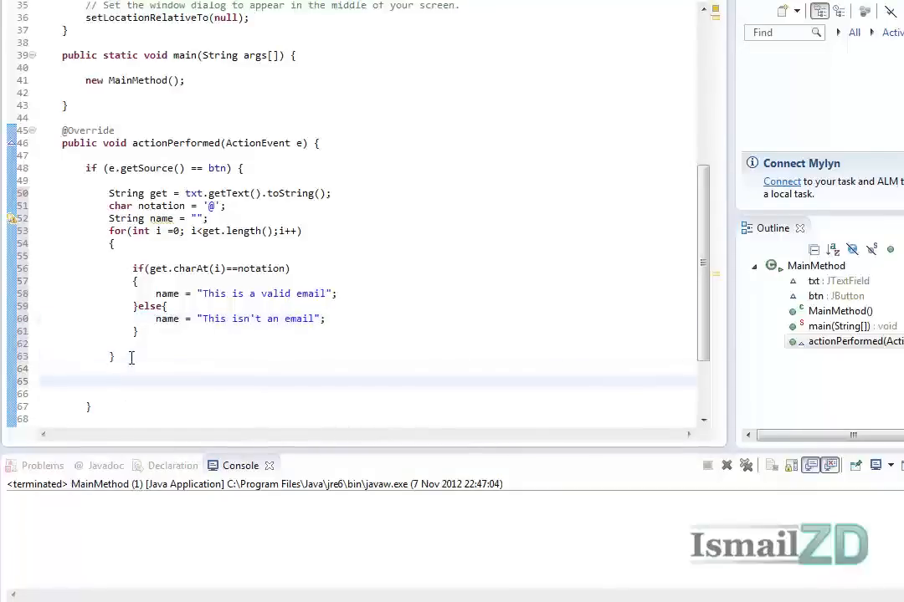
pyautogui.write('super')
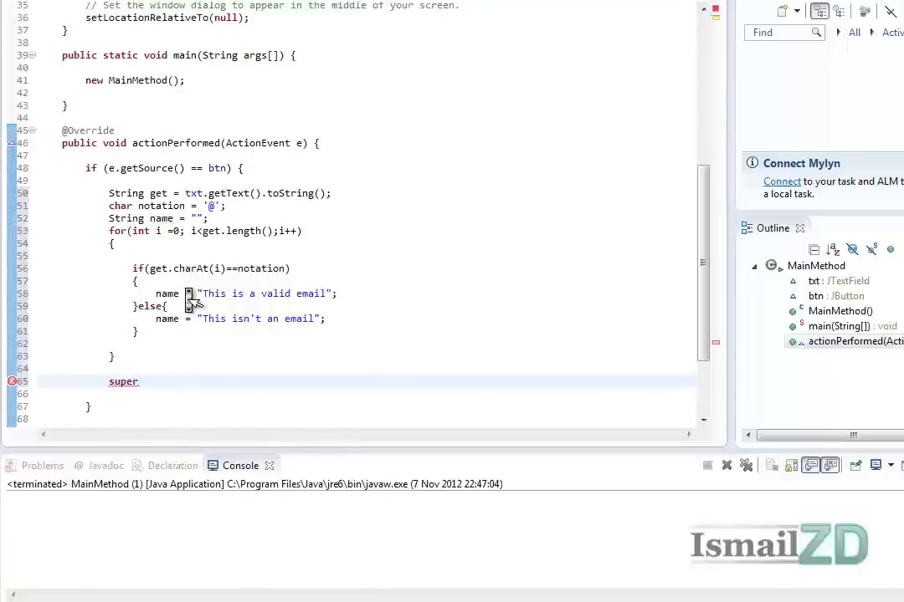
pyautogui.scroll(-3)
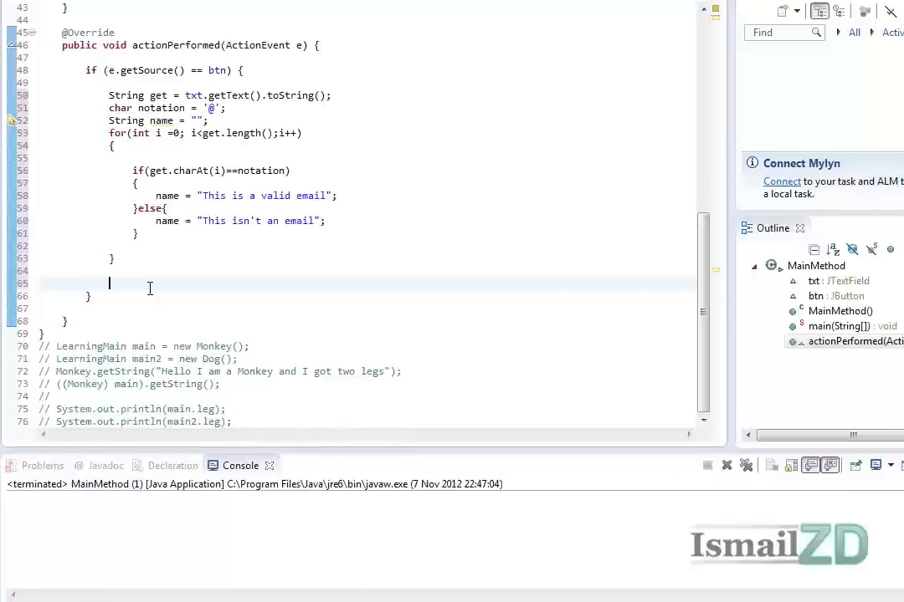
pyautogui.write('System.out.println();')
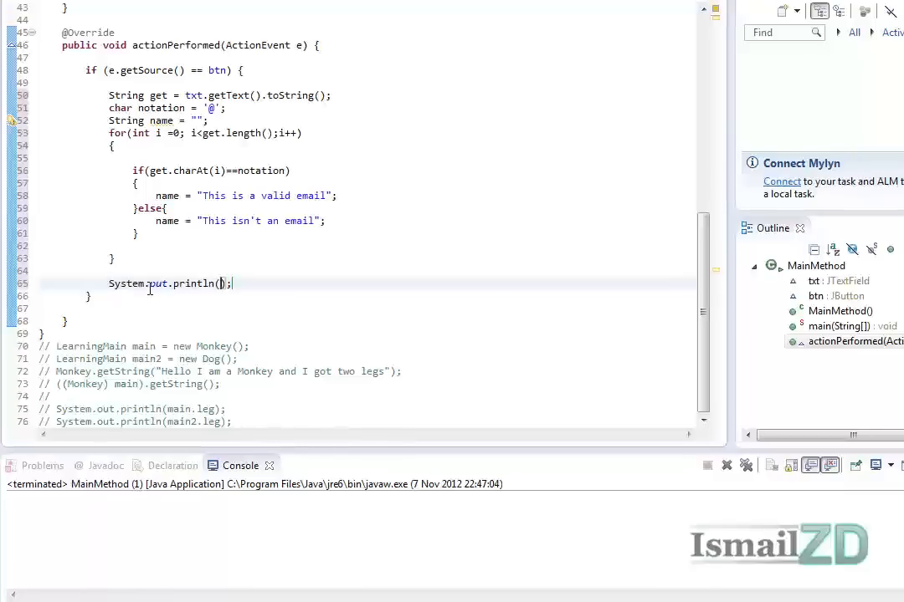
pyautogui.write('name')
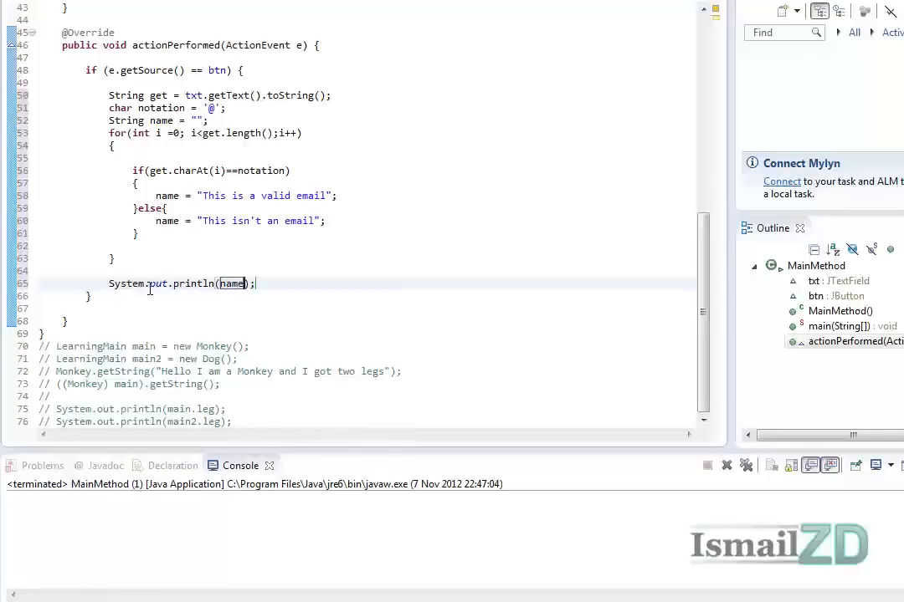
pyautogui.click(201, 195)
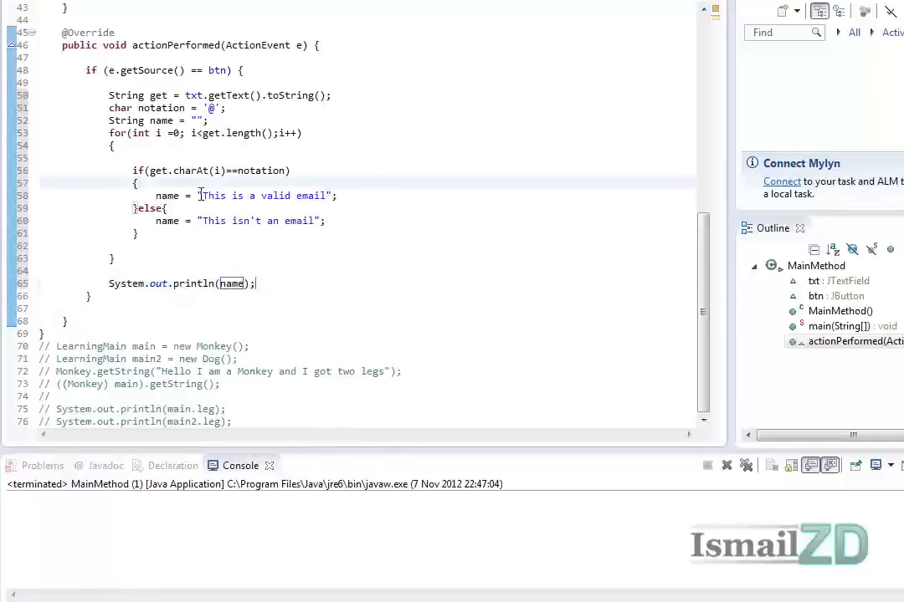
pyautogui.moveTo(228, 120)
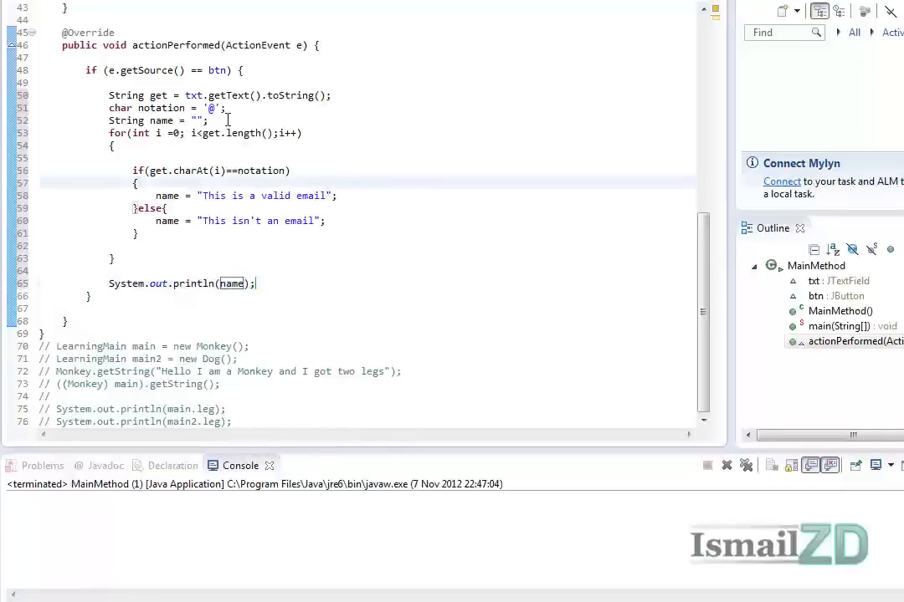
pyautogui.click(134, 158)
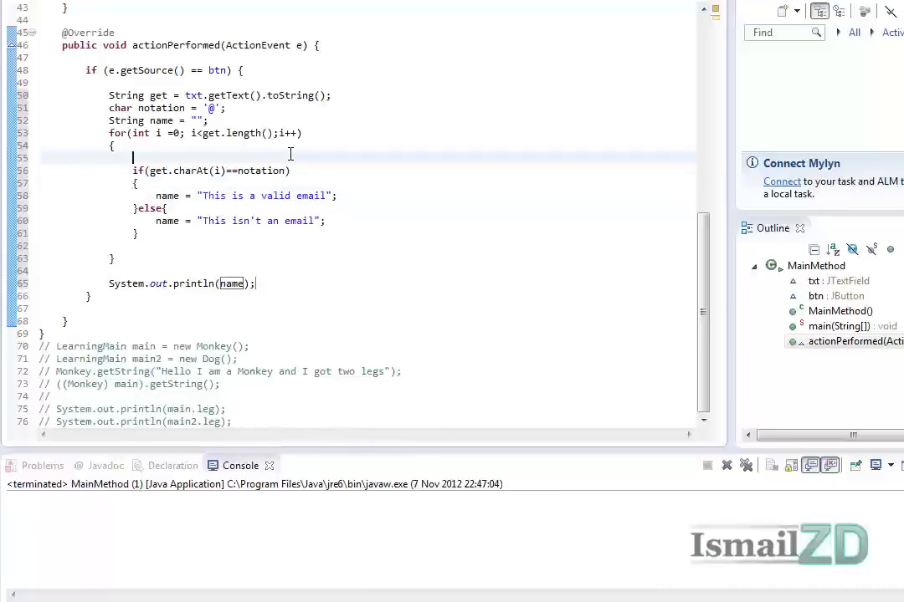
# Declare int count = 0 and increment count++ in the '@' branch
pyautogui.write('ismail')
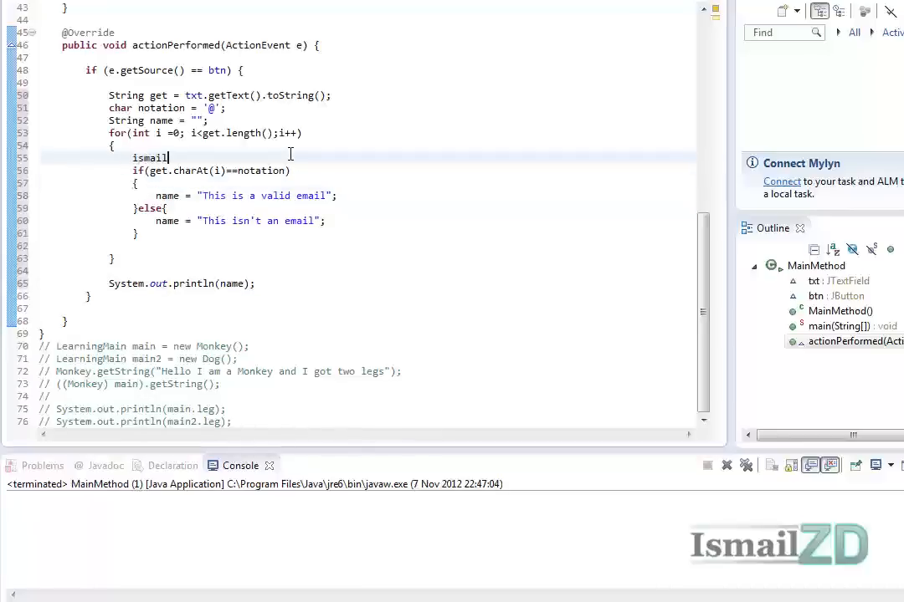
pyautogui.write('@@')
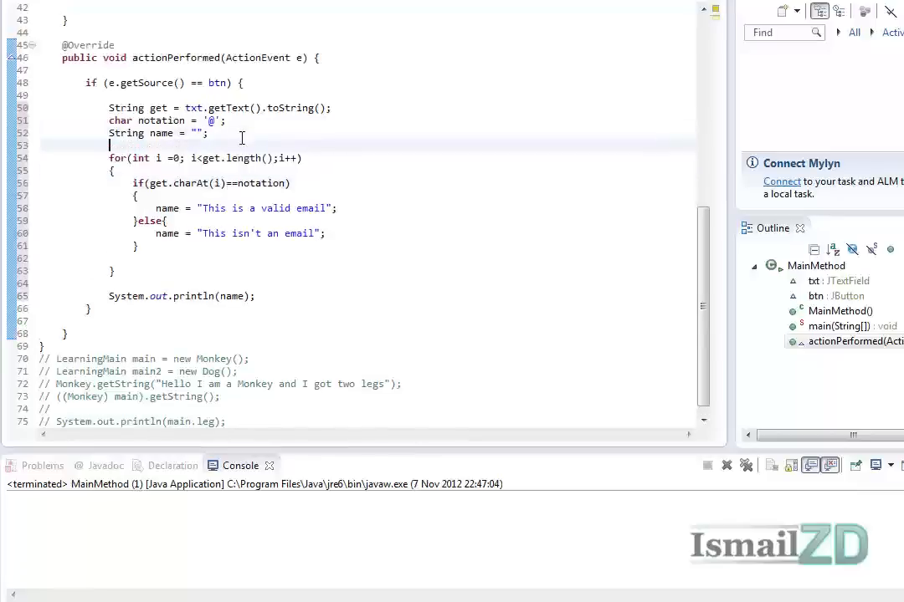
pyautogui.write('int')
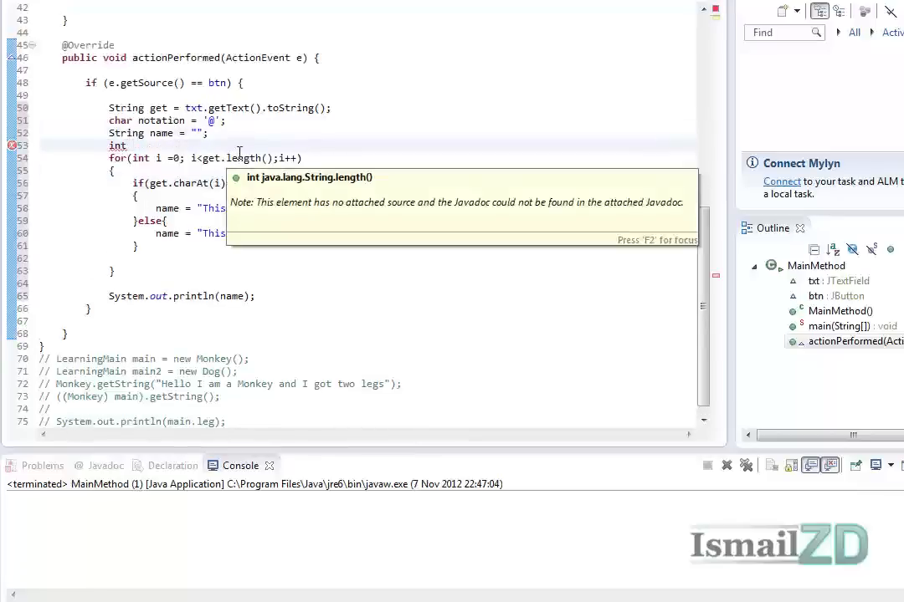
pyautogui.write('count')
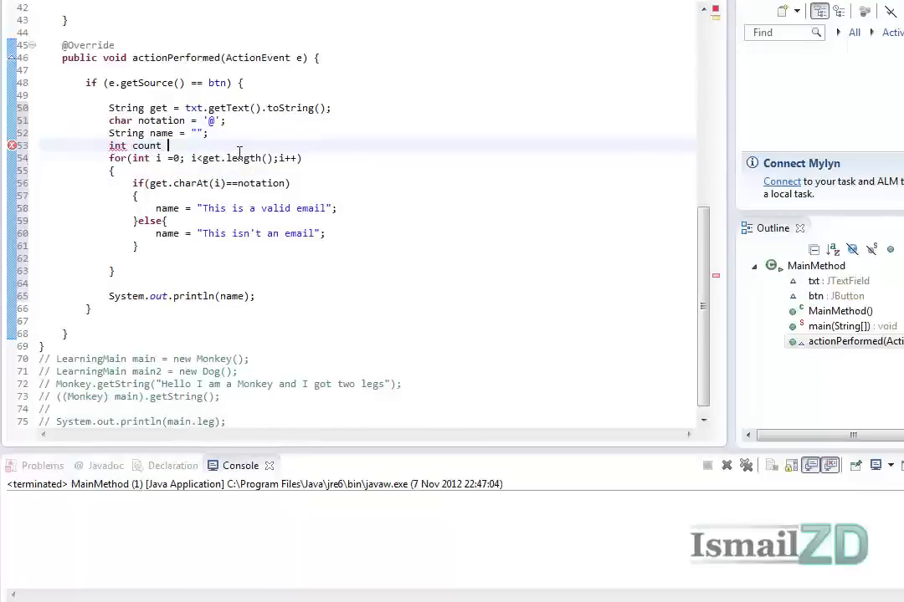
pyautogui.write('= 0;')
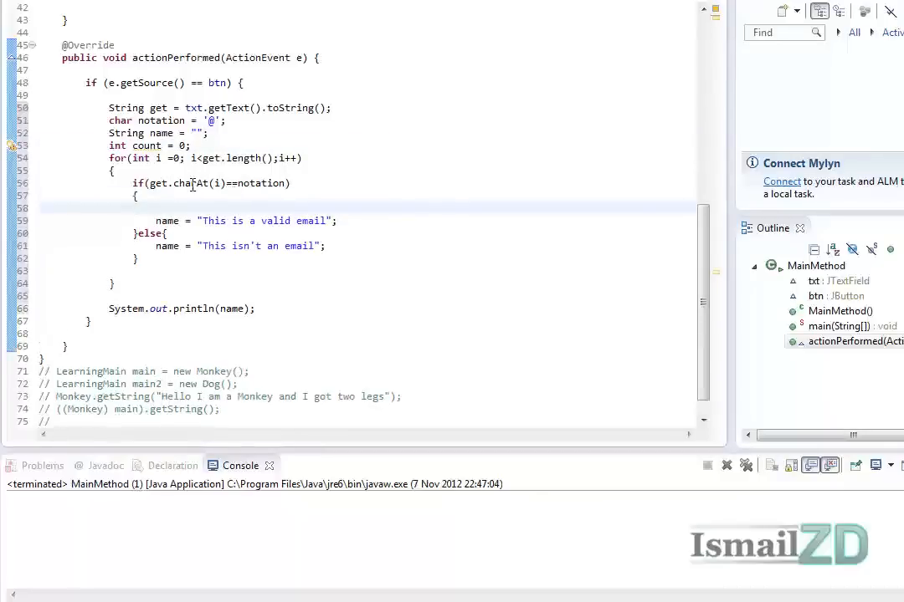
pyautogui.write('count++')
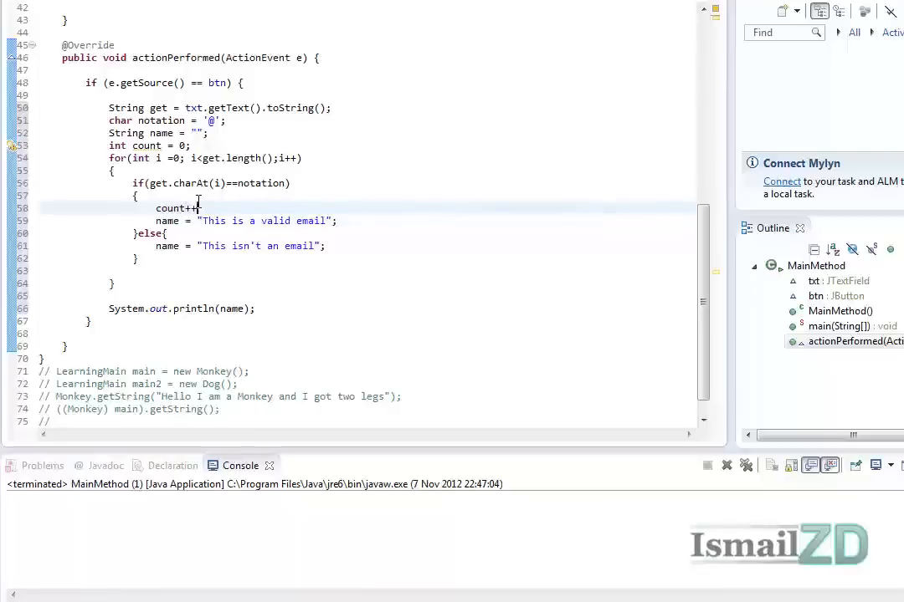
pyautogui.moveTo(199, 228)
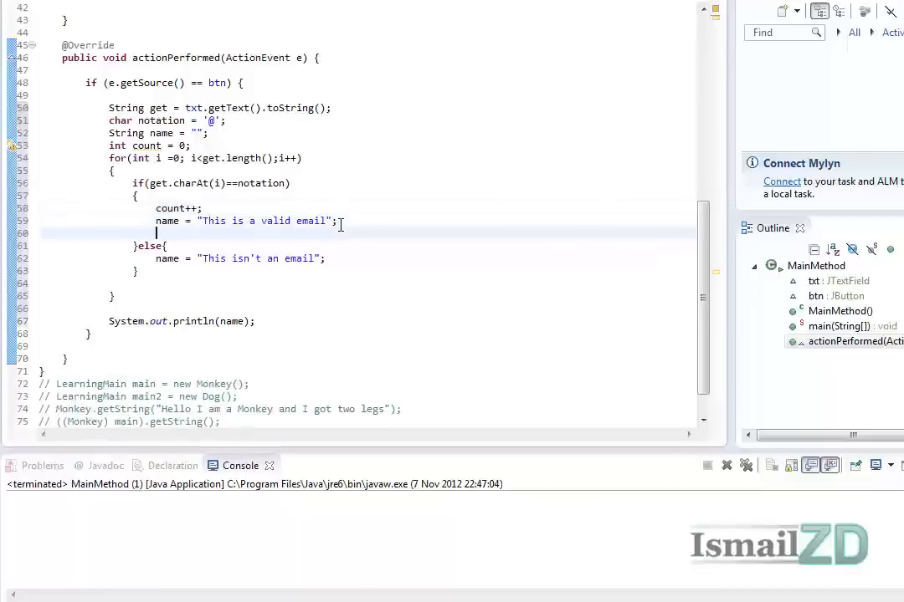
# Add if(count >= 2) setting name to "This isn't an Email" and clearing txt
pyautogui.write('if(count)')
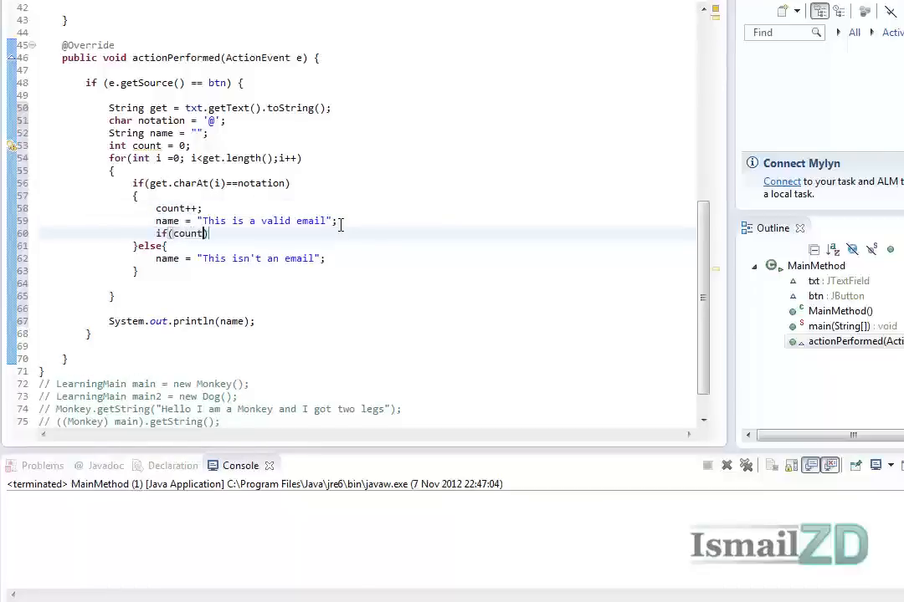
pyautogui.write('>')
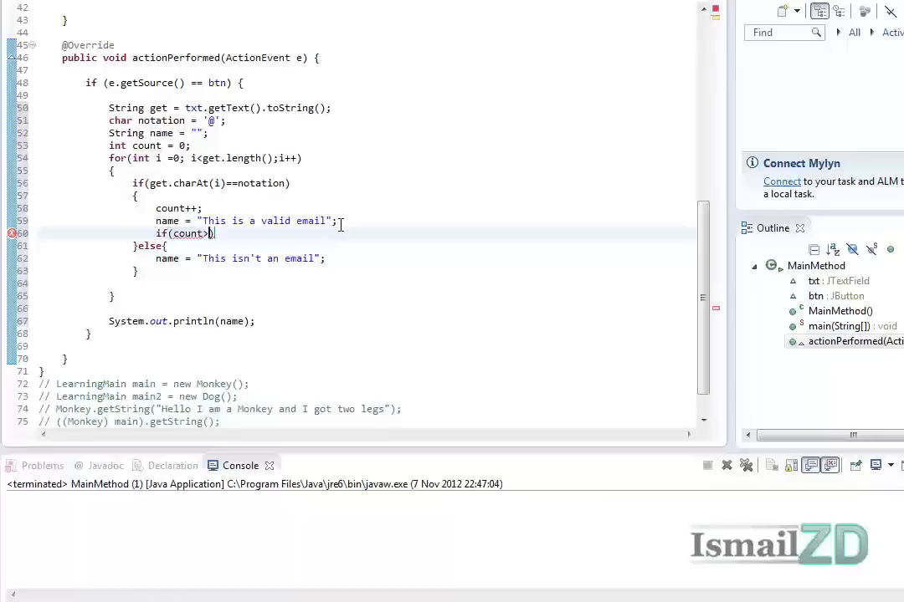
pyautogui.write('=2')
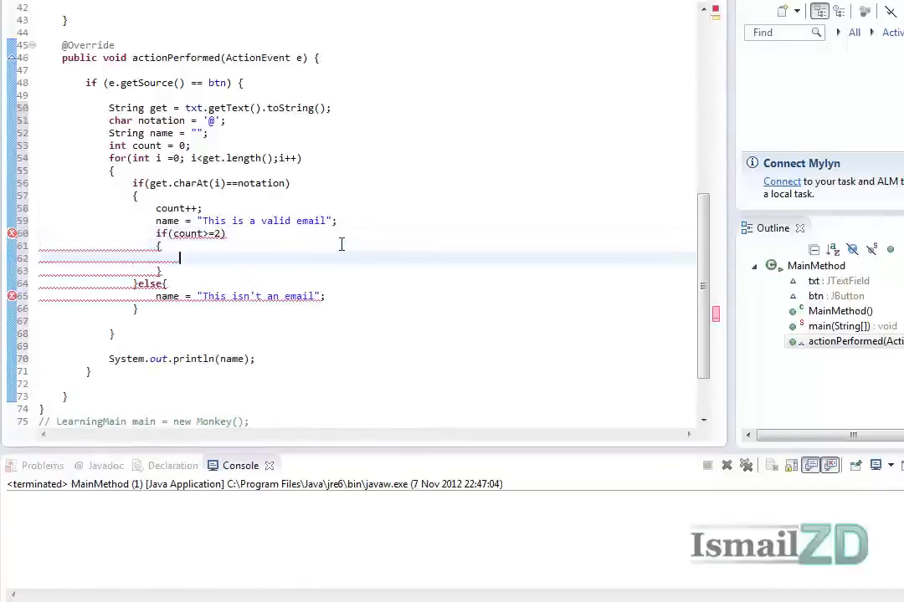
pyautogui.write('name = "T')
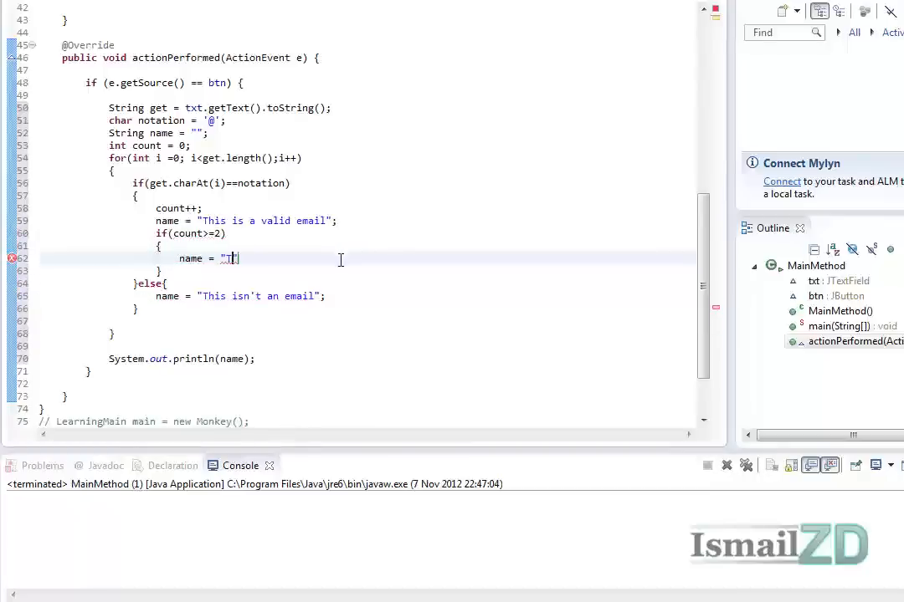
pyautogui.write("This isn't an Email")
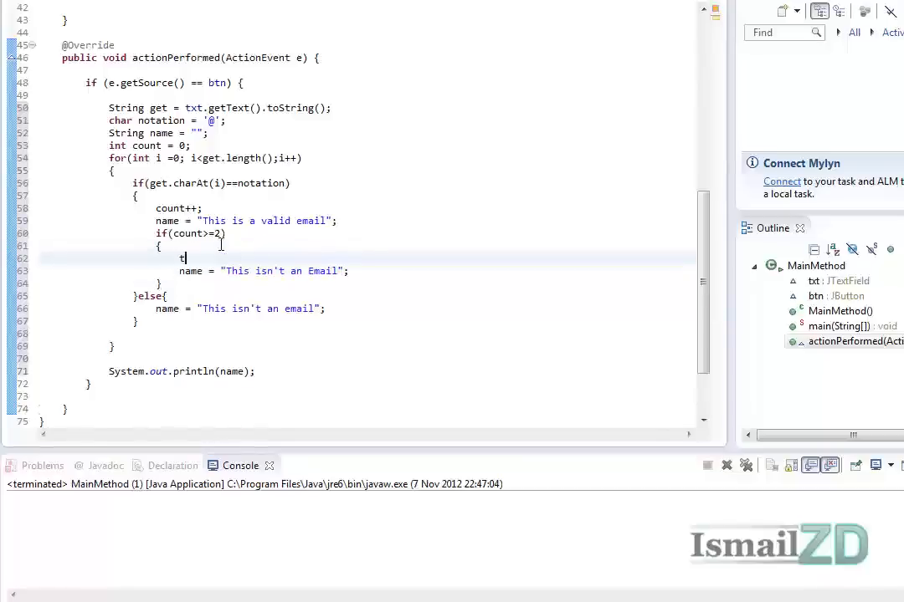
pyautogui.write('xt.st')
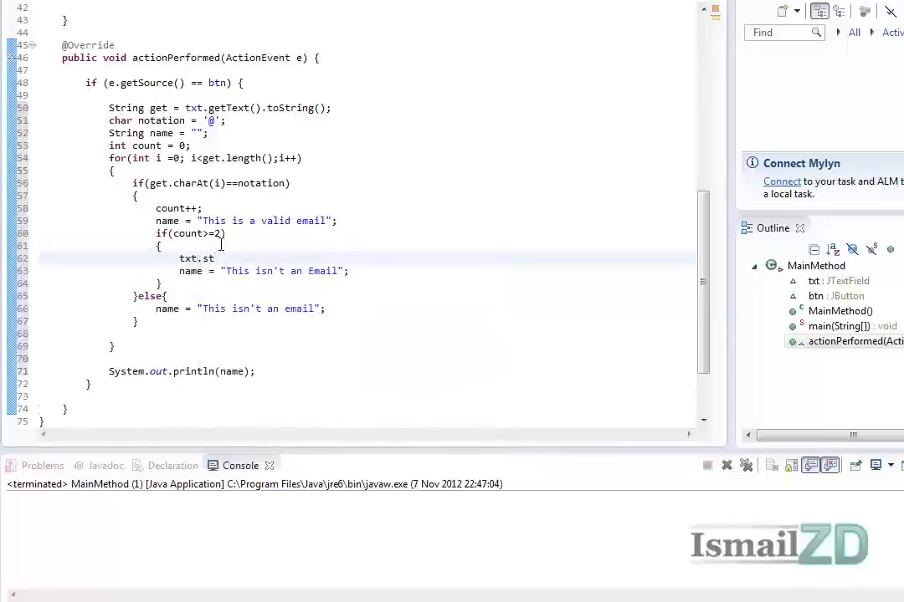
pyautogui.write('setText(')
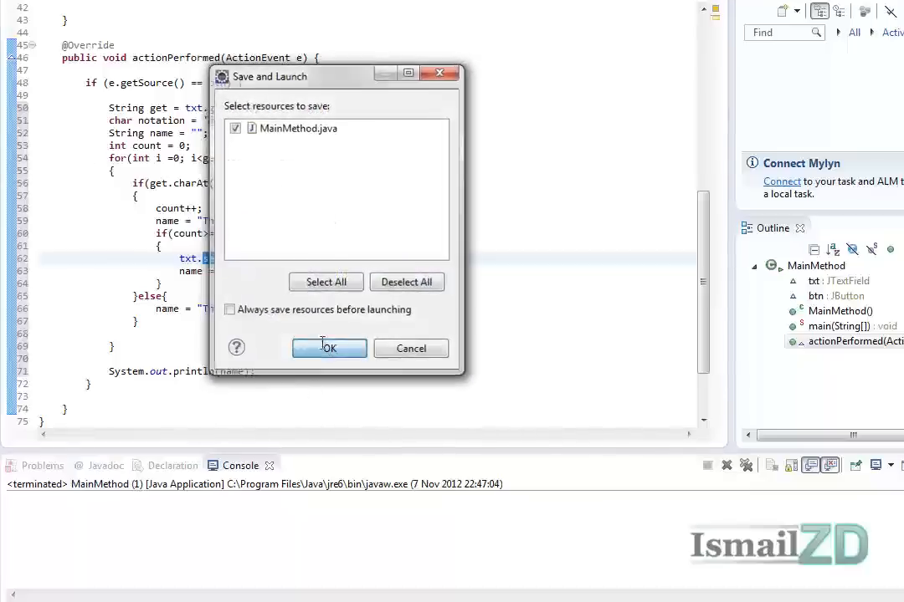
# Save and launch, test ismail@, ismail@@ and ismail, then close the window
pyautogui.click(328, 349)
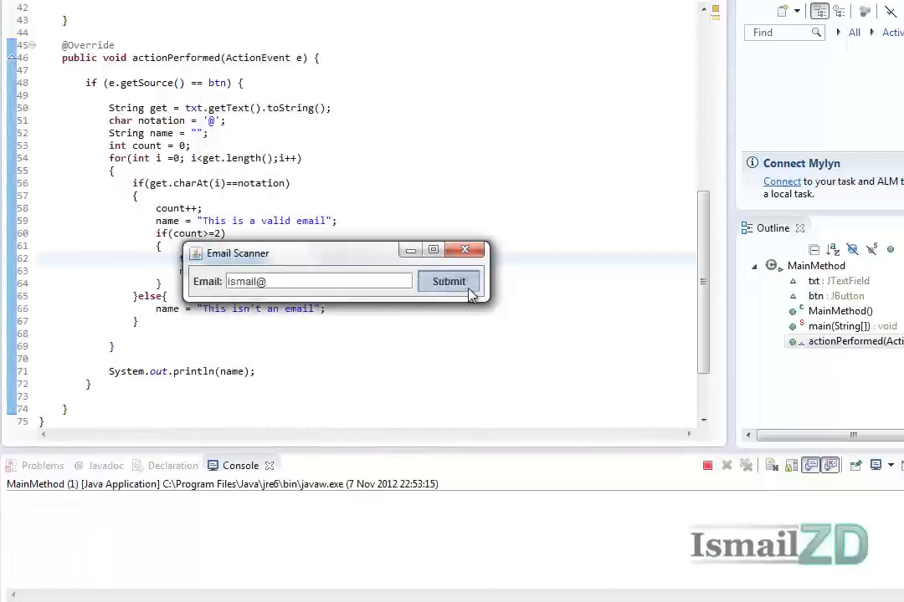
pyautogui.click(449, 281)
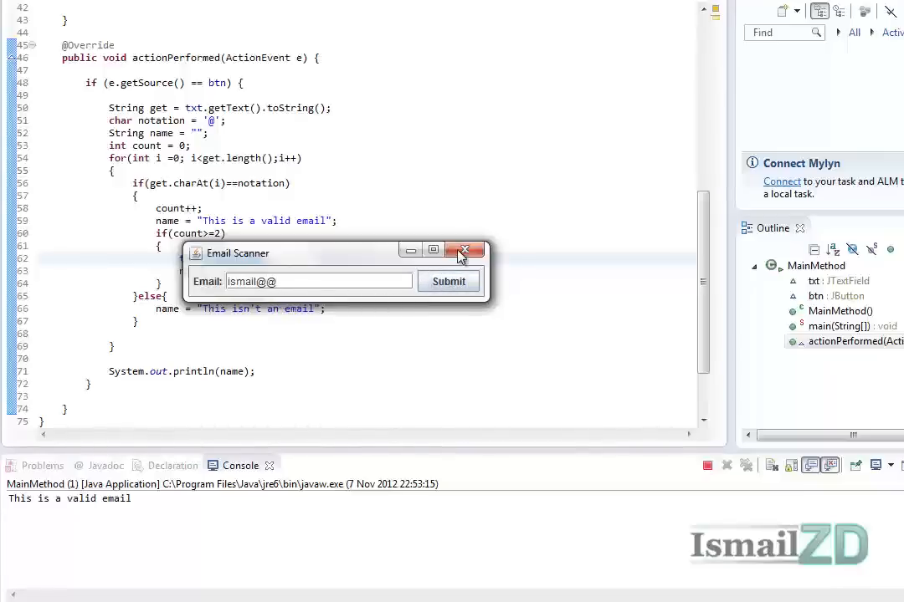
pyautogui.click(448, 280)
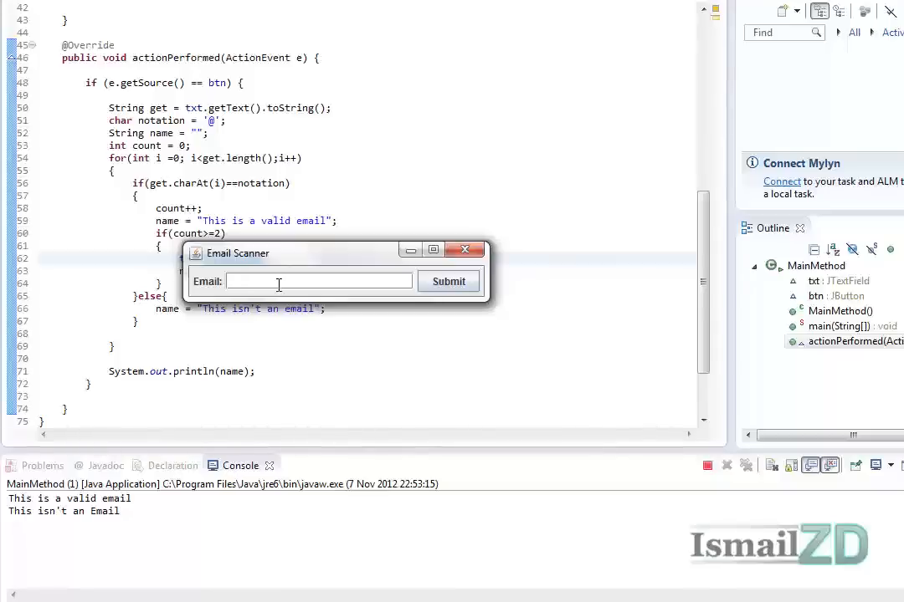
pyautogui.write('ismail')
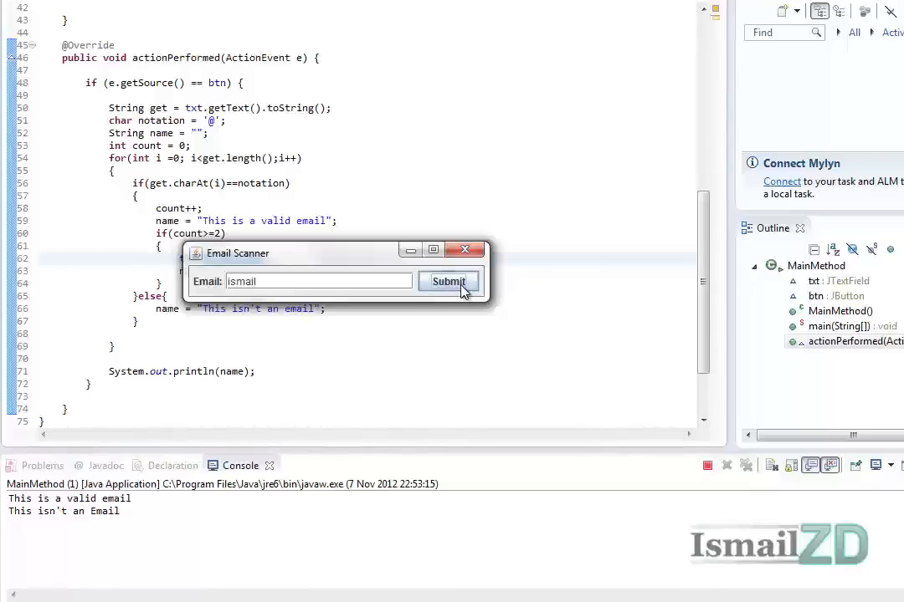
pyautogui.click(449, 282)
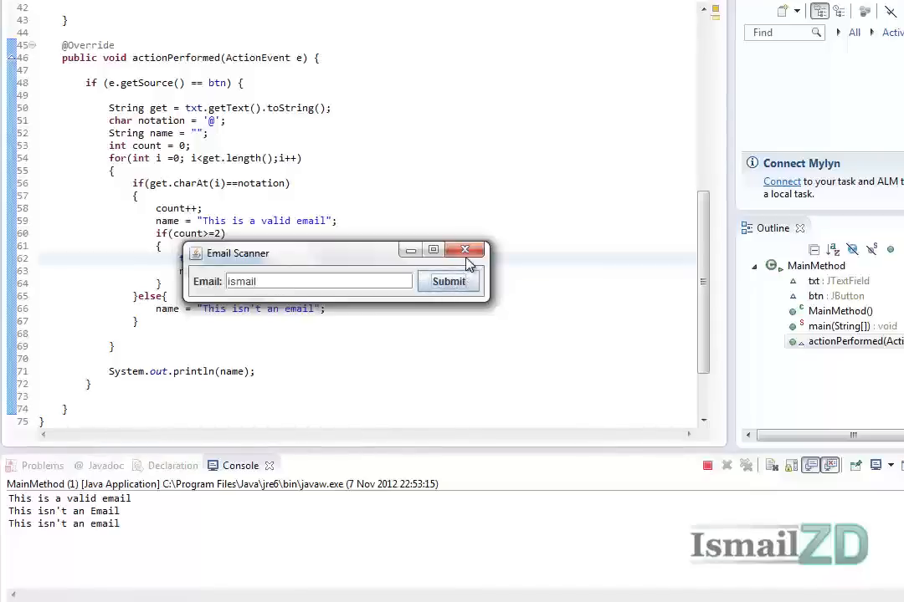
pyautogui.click(465, 250)
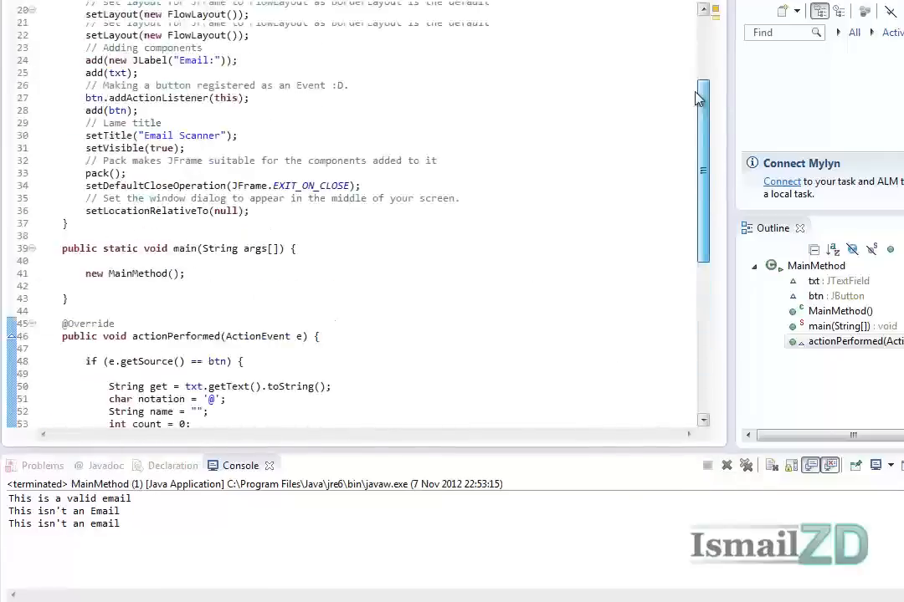
pyautogui.scroll(-3)
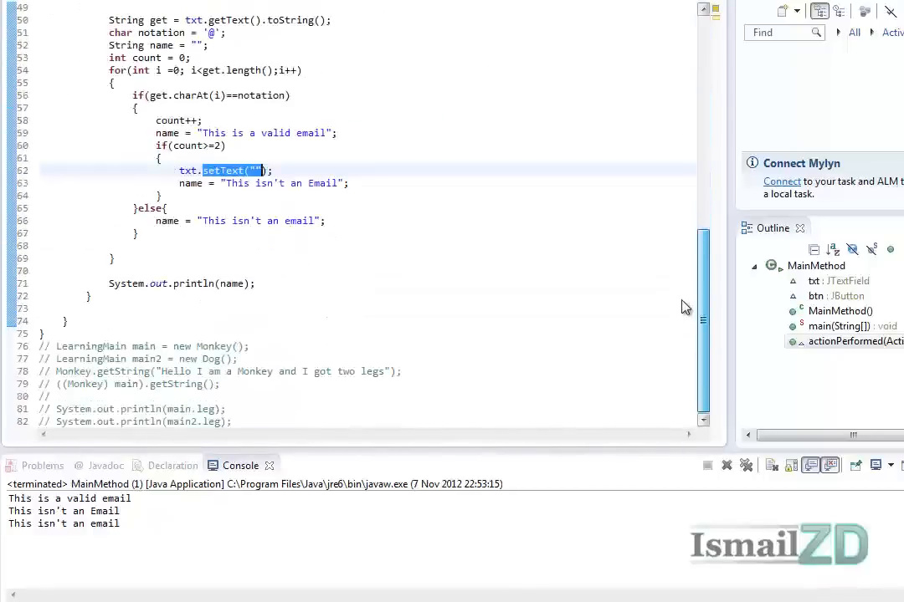